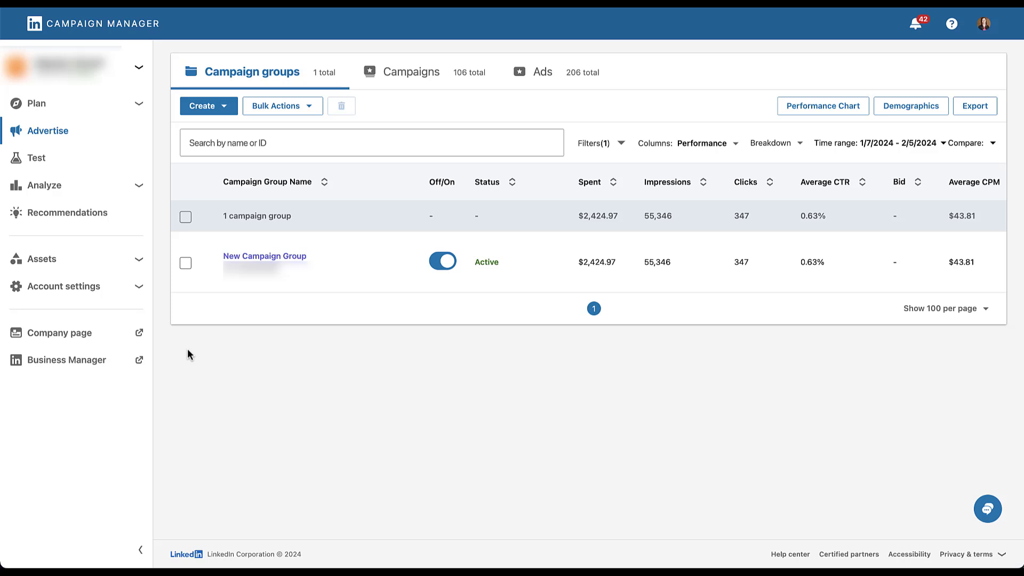
Step: Expand Analyze in the sidebar and go to the Conversion tracking list
click(74, 185)
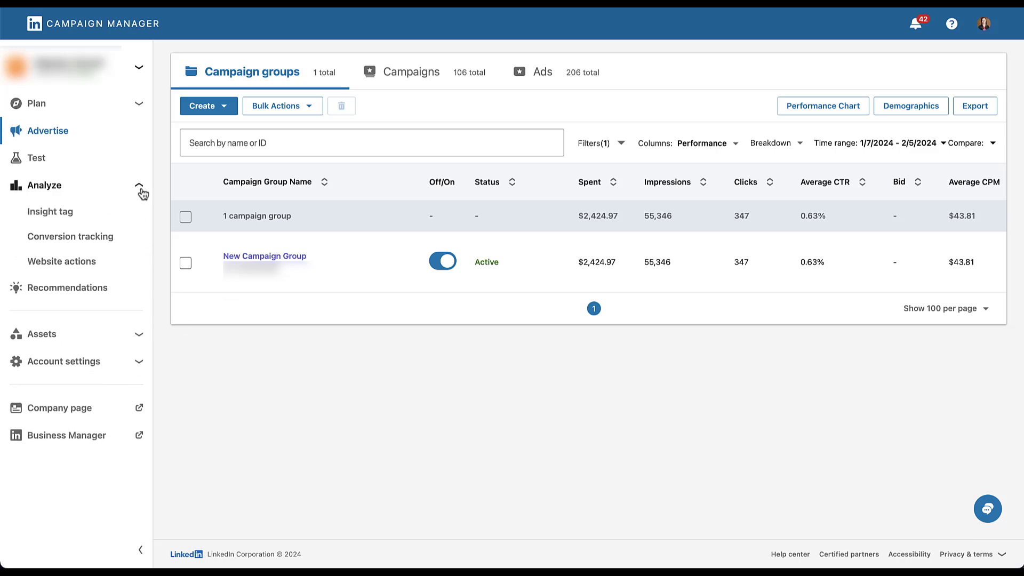
click(70, 236)
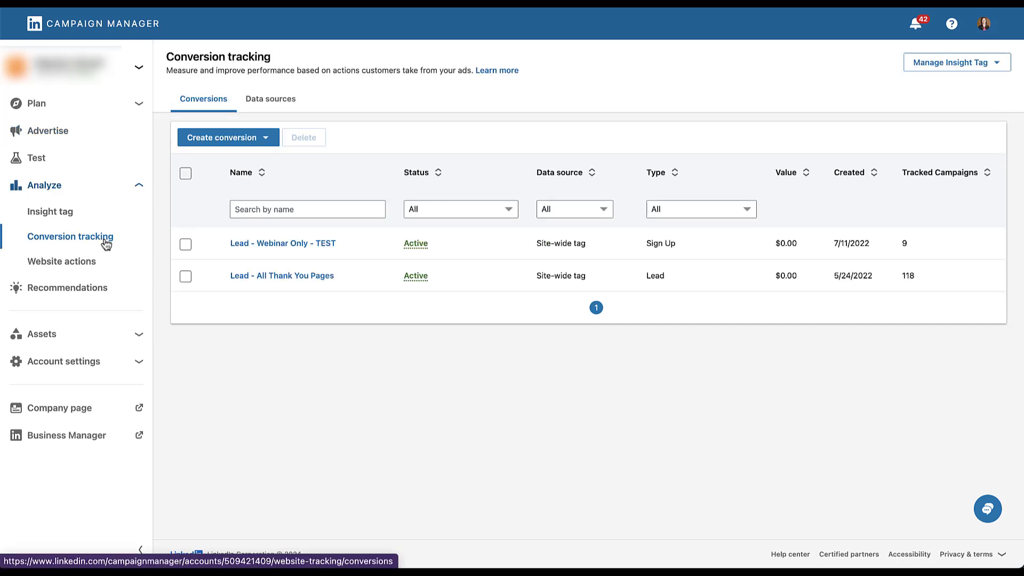
mouse_move(162, 272)
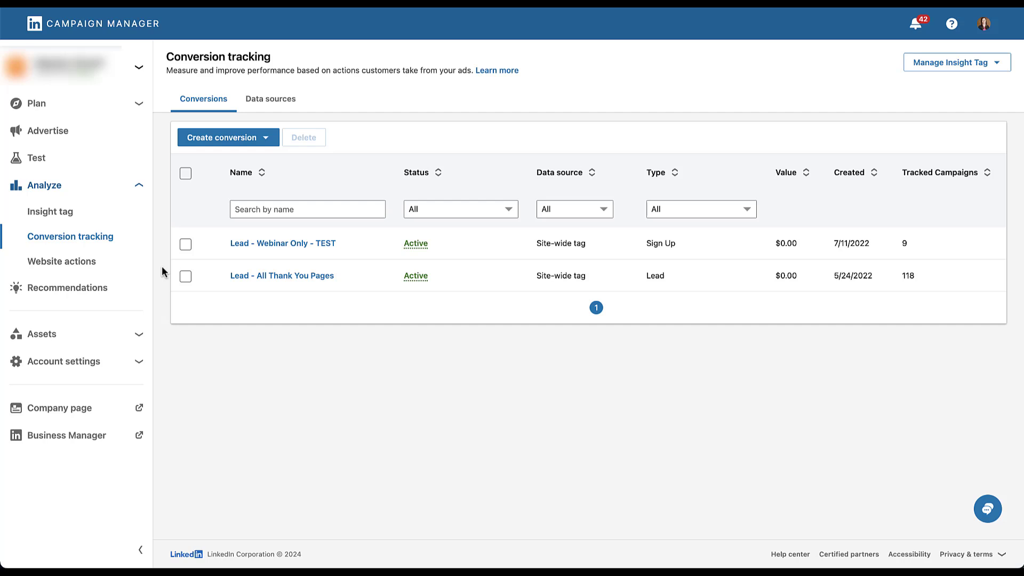
mouse_move(270, 282)
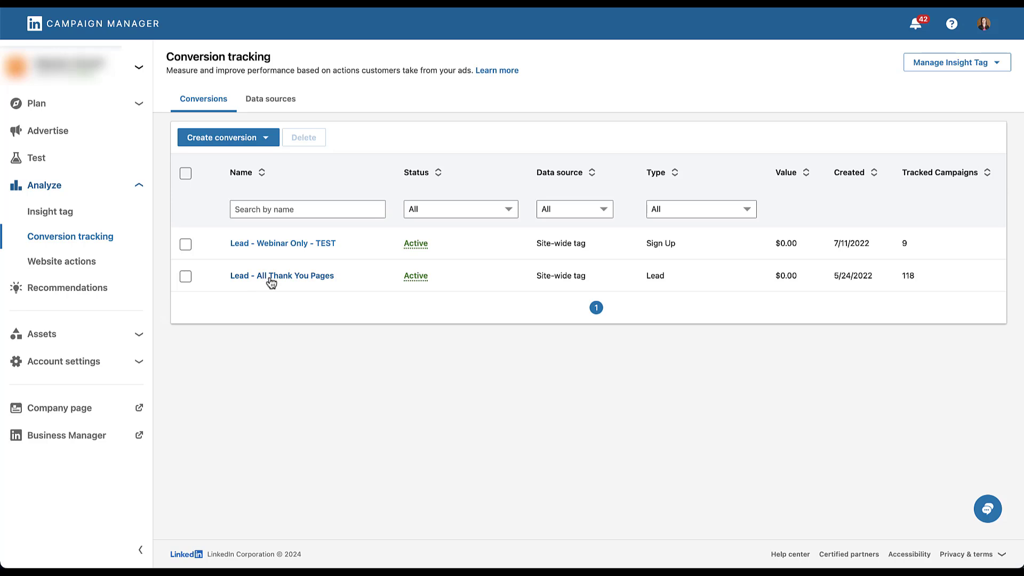
Step: Review the Lead - All Thank You Pages conversion's page-load rules for thank-you, thankyou and -ty
click(282, 275)
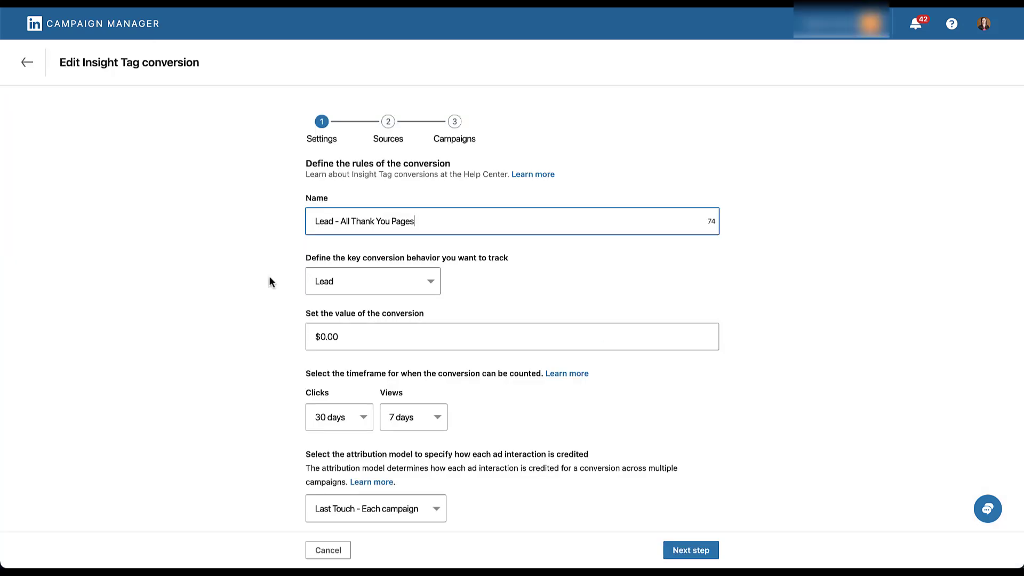
click(690, 550)
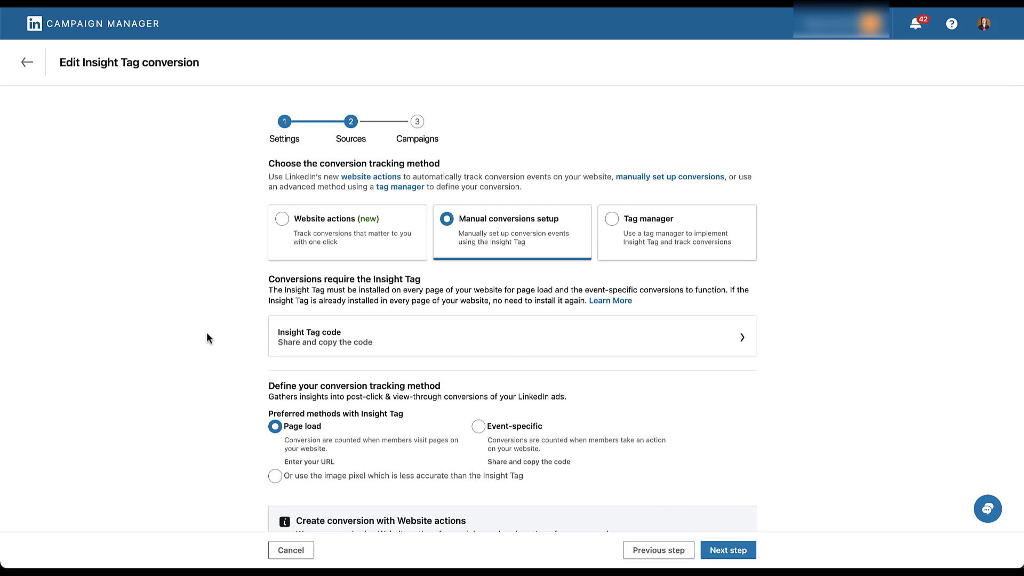
scroll(down, 3)
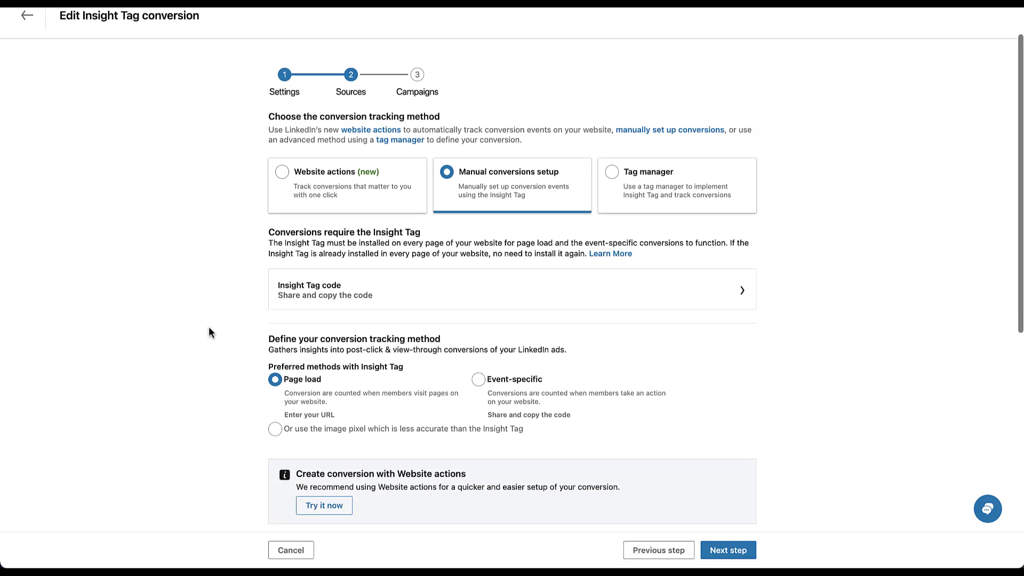
scroll(down, 3)
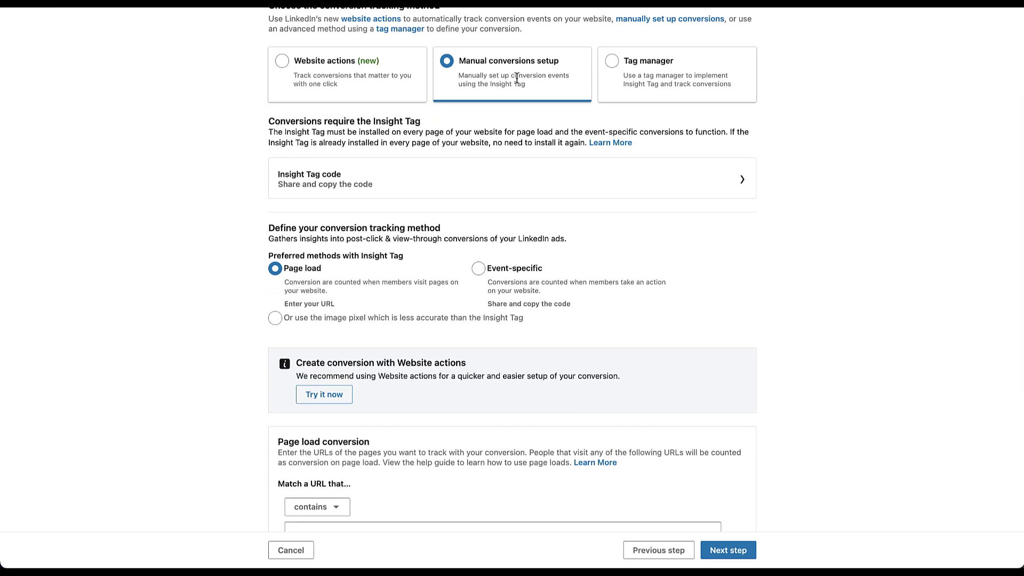
scroll(down, 3)
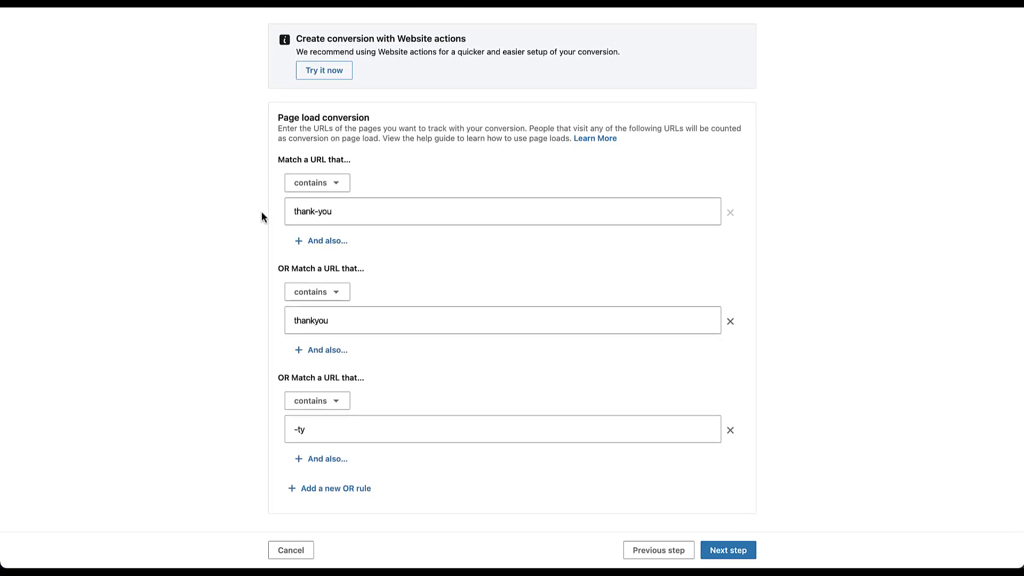
mouse_move(257, 335)
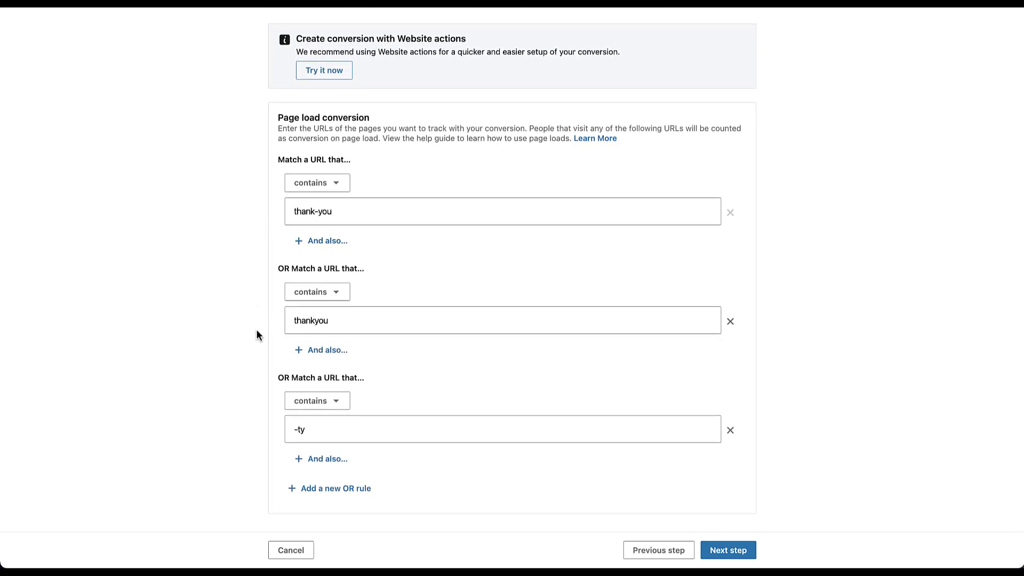
click(503, 211)
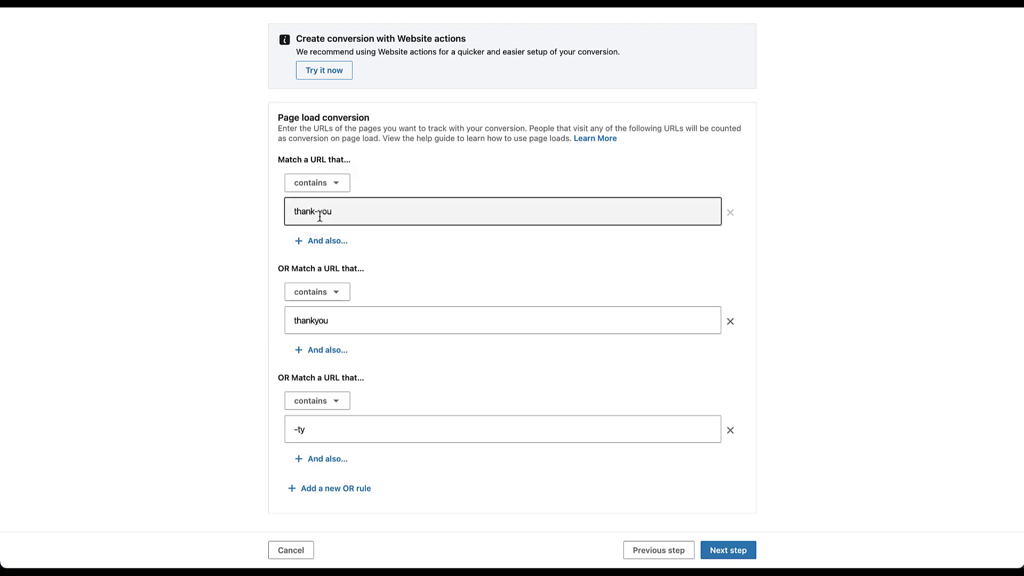
mouse_move(246, 443)
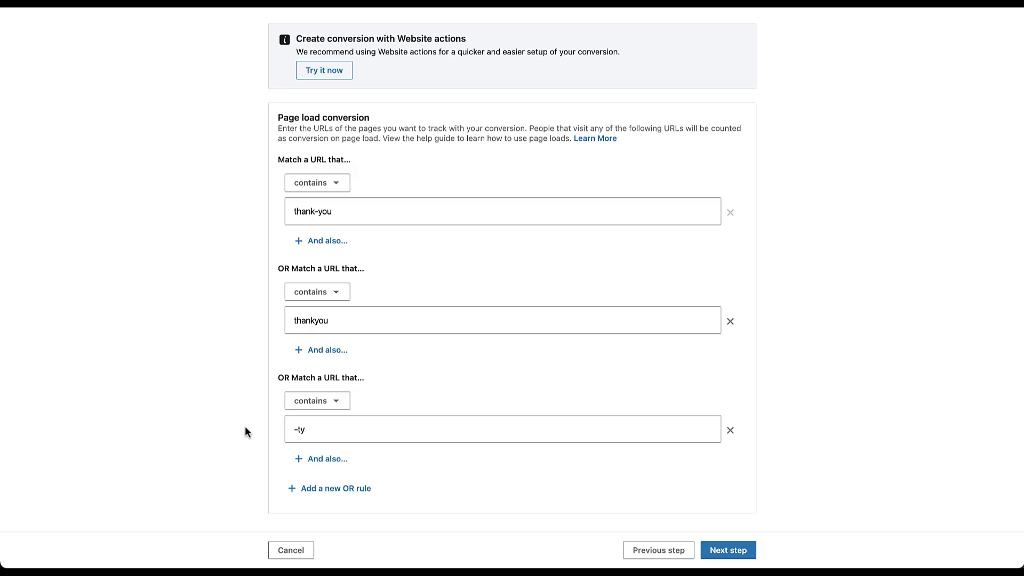
mouse_move(255, 260)
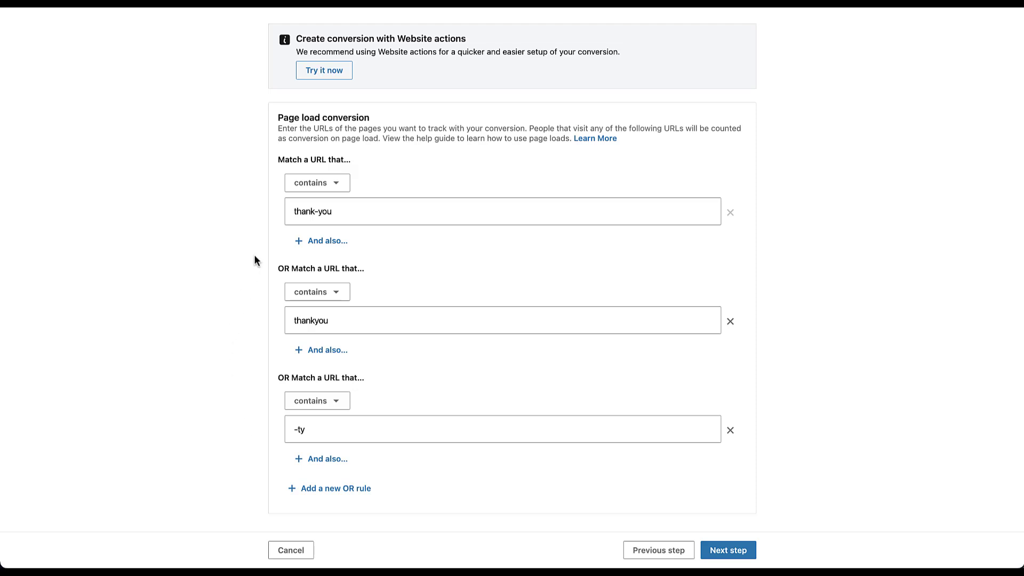
mouse_move(248, 450)
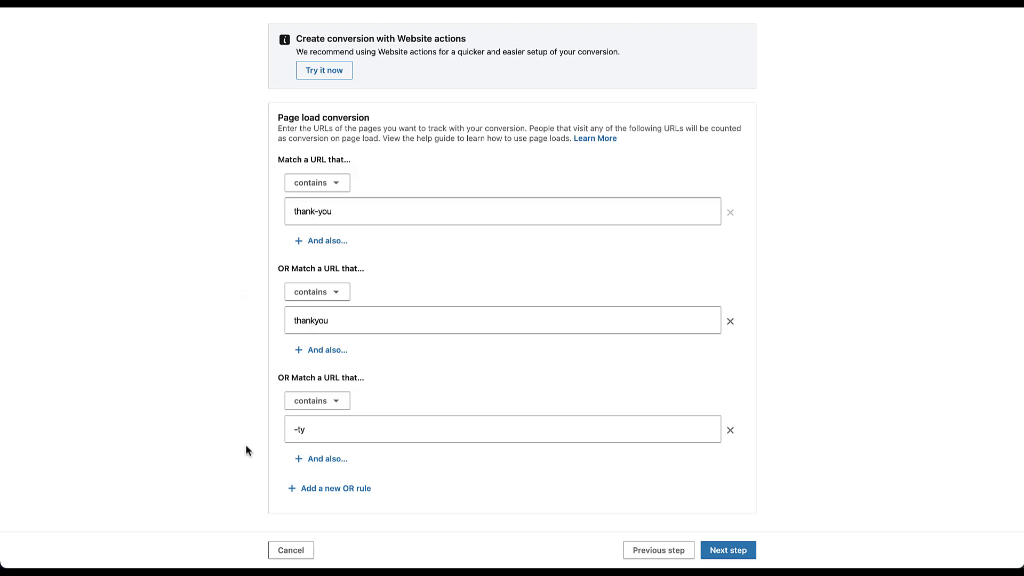
mouse_move(321, 459)
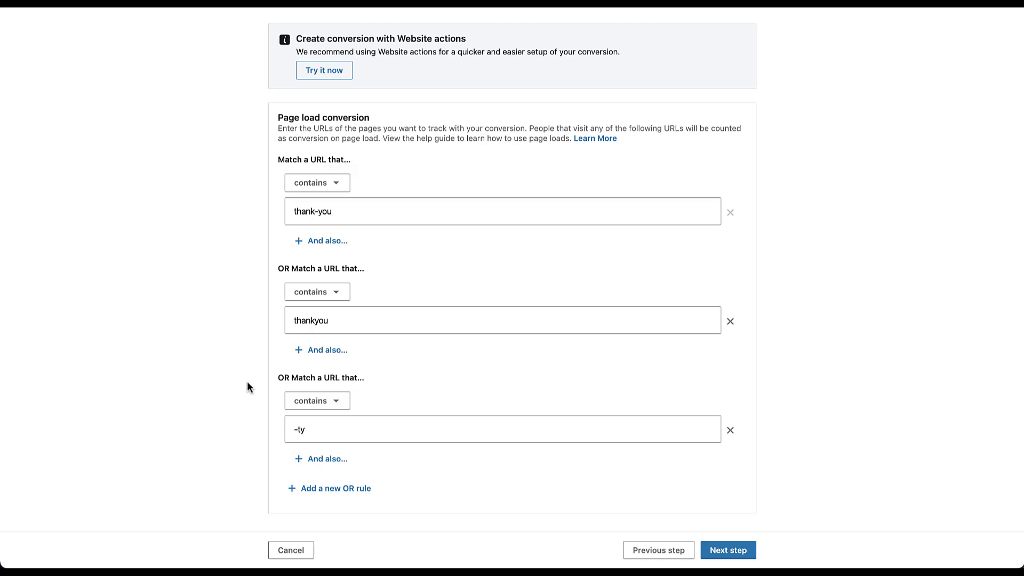
mouse_move(290, 550)
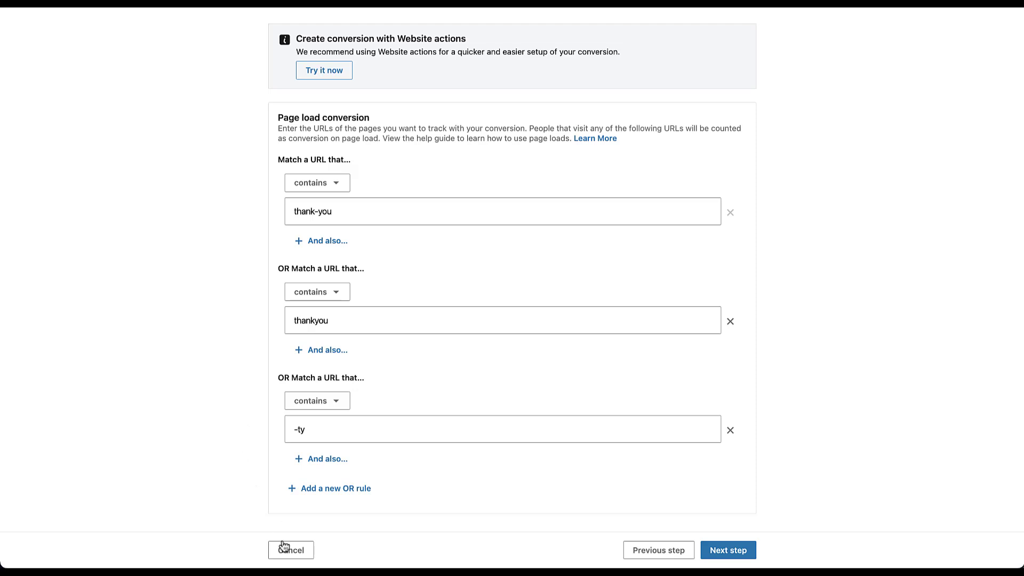
Step: Cancel editing and start a new Insight Tag conversion from the Create conversion menu
click(290, 549)
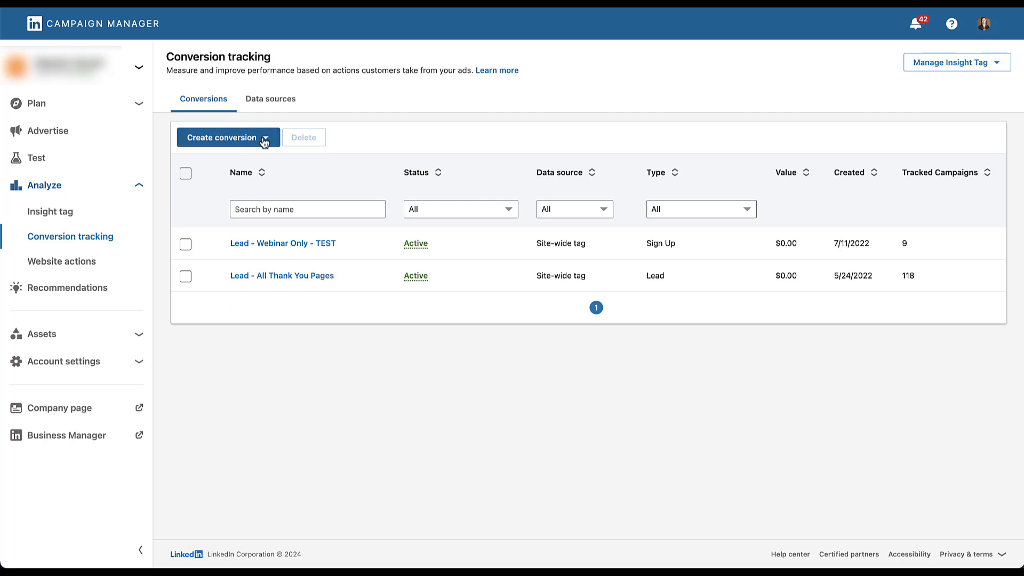
click(227, 137)
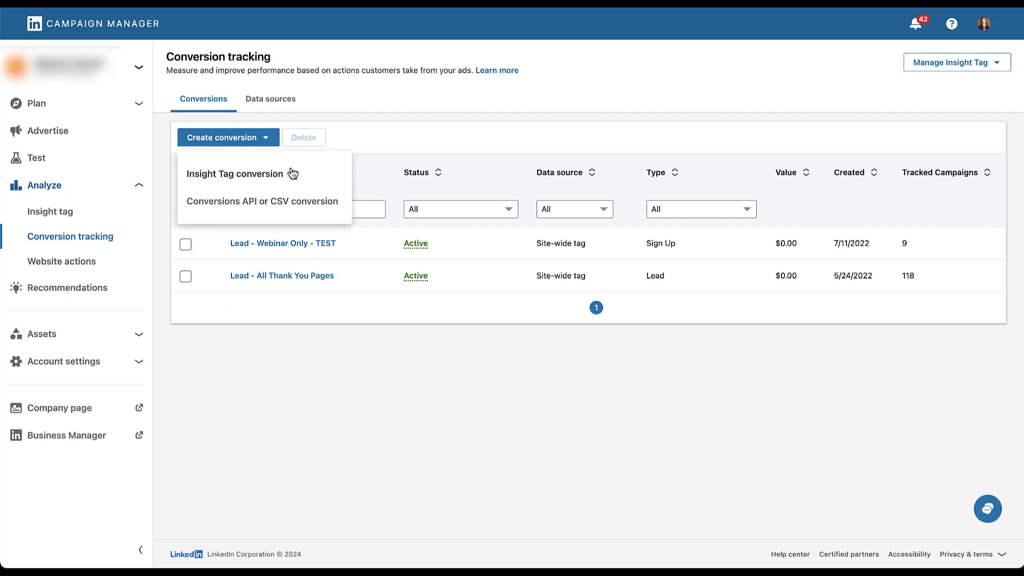
click(235, 173)
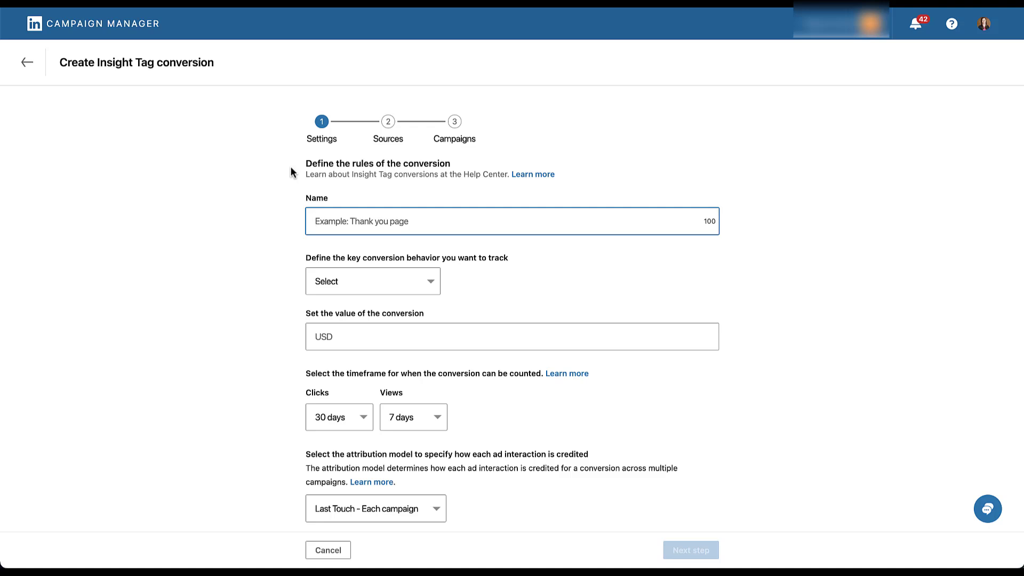
Step: Name the conversion 'Example Conversion' with behavior Submit Application and continue to Sources
text(Example Conversion)
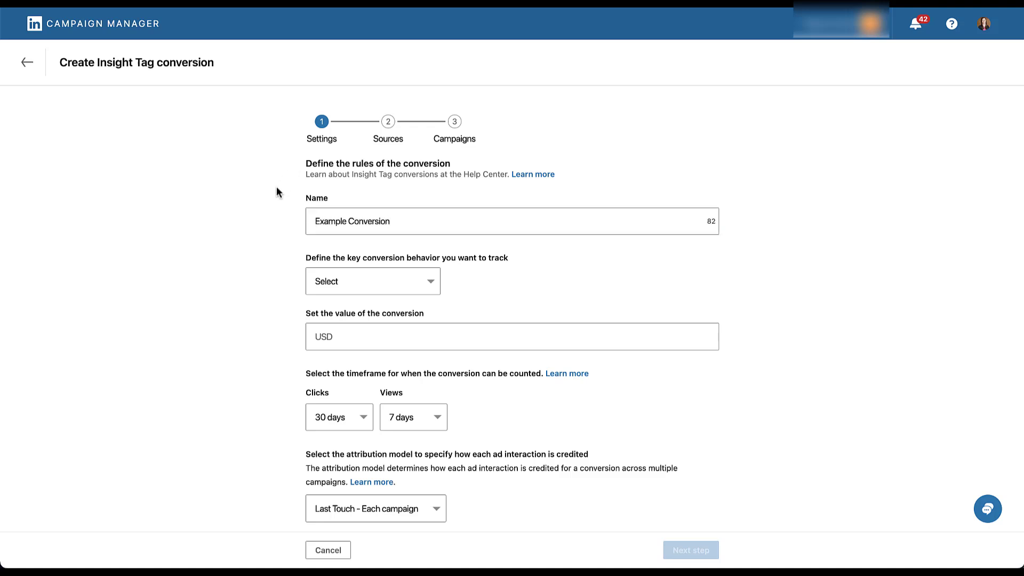
mouse_move(277, 191)
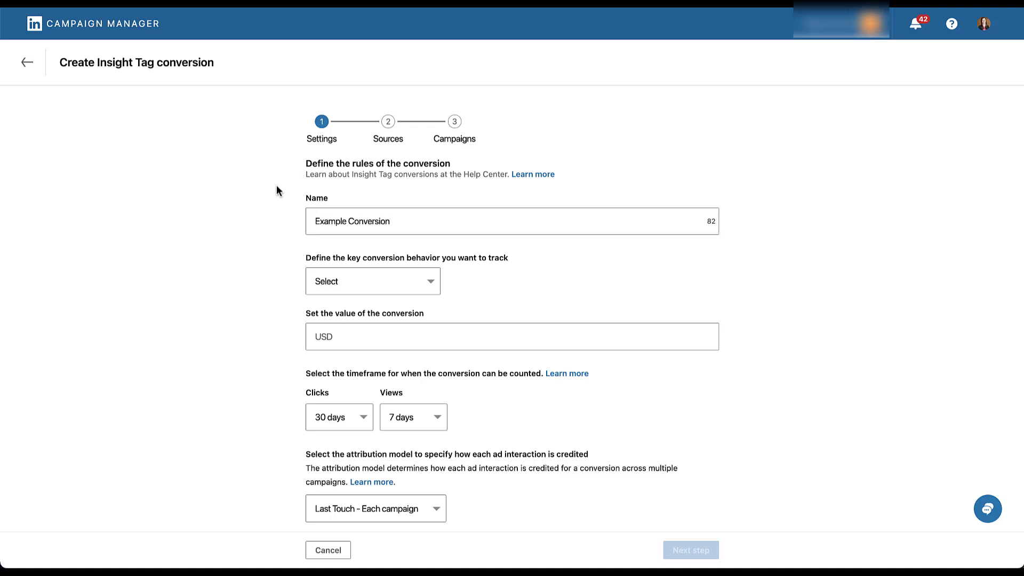
click(372, 281)
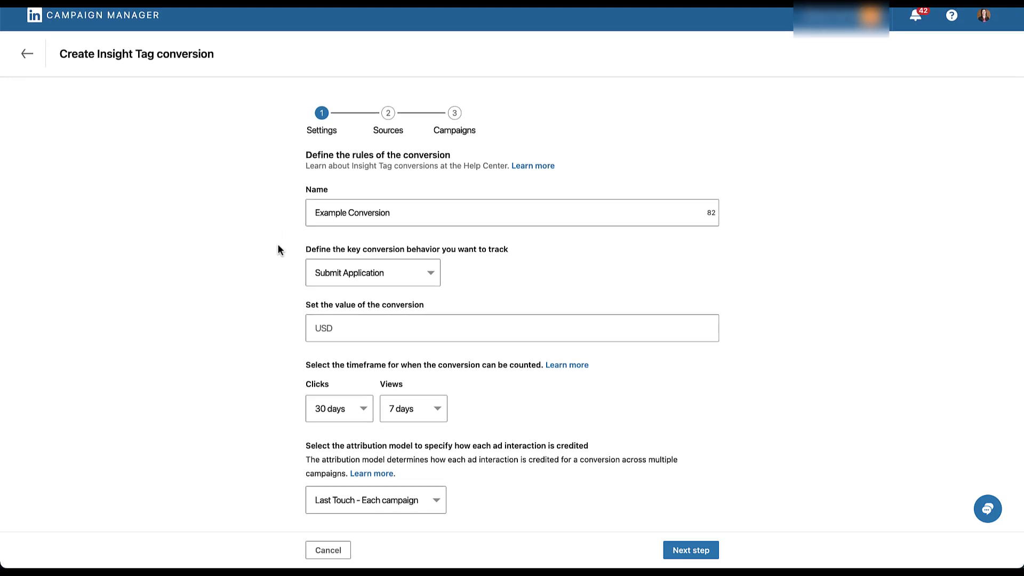
mouse_move(279, 327)
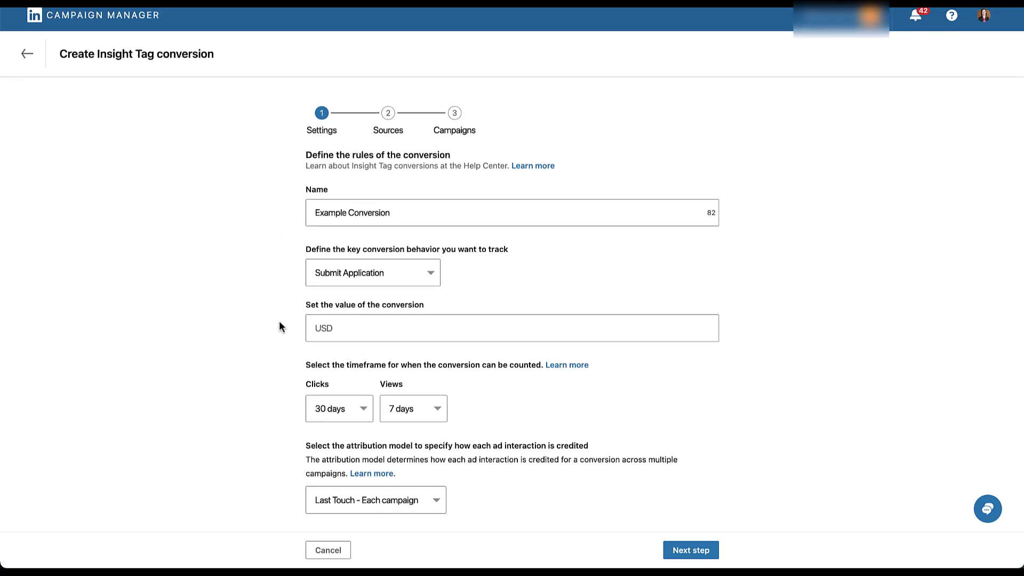
mouse_move(280, 398)
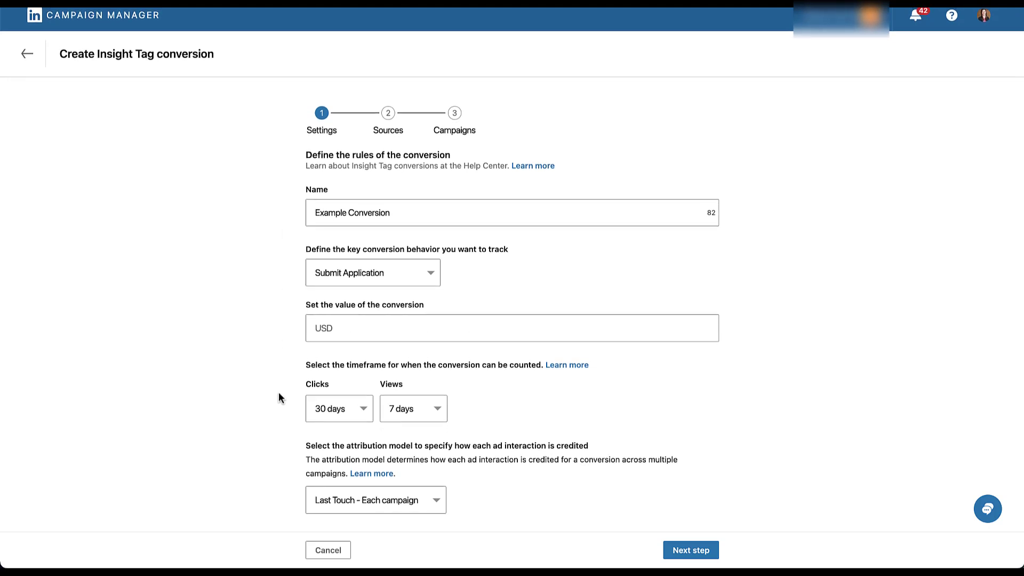
mouse_move(281, 474)
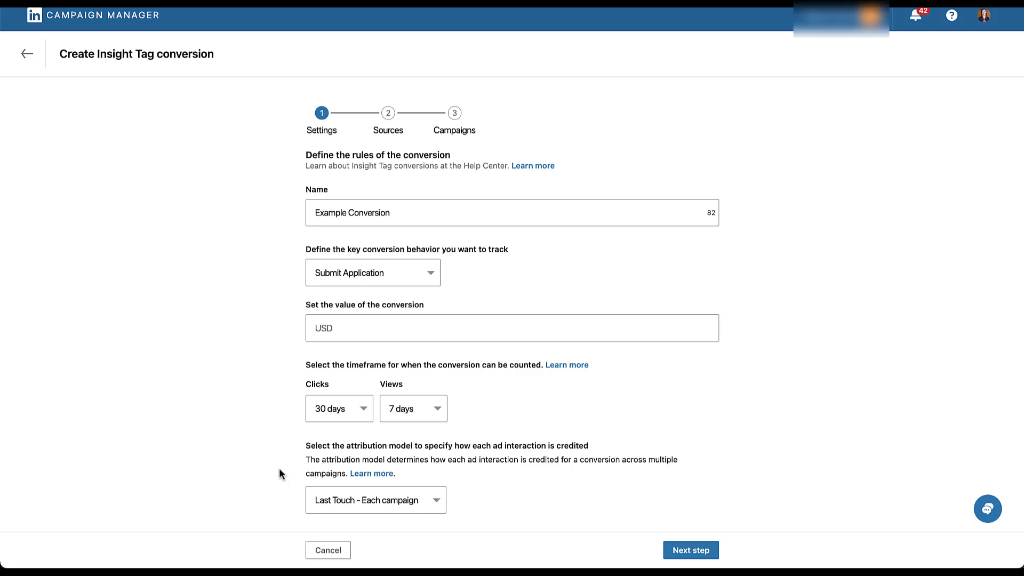
click(690, 551)
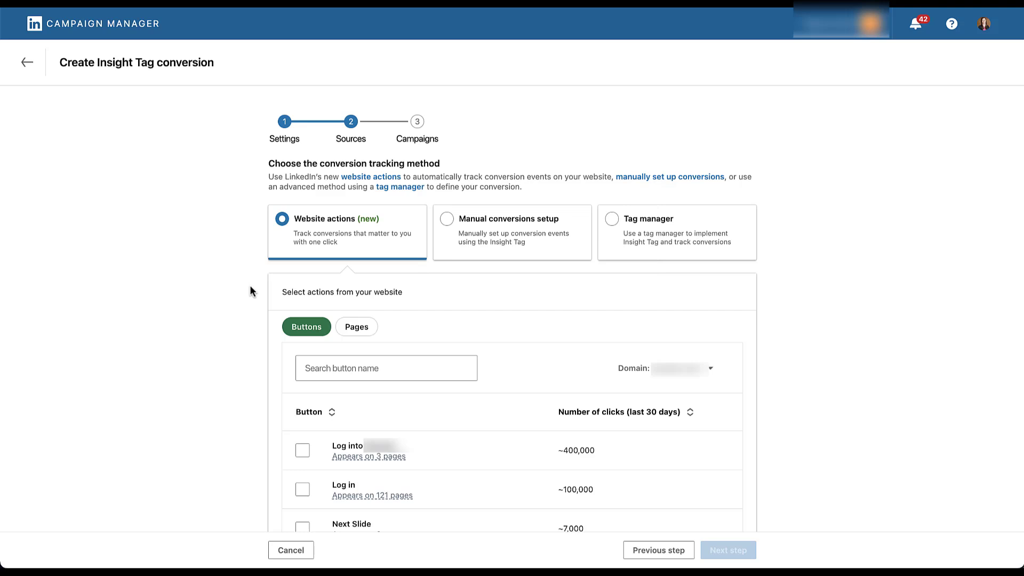
mouse_move(260, 286)
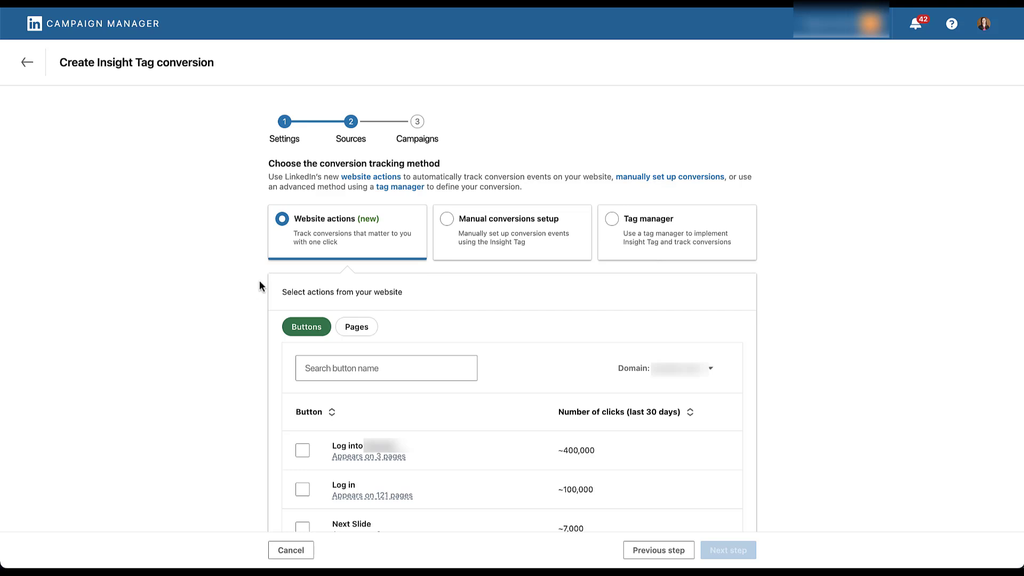
mouse_move(290, 258)
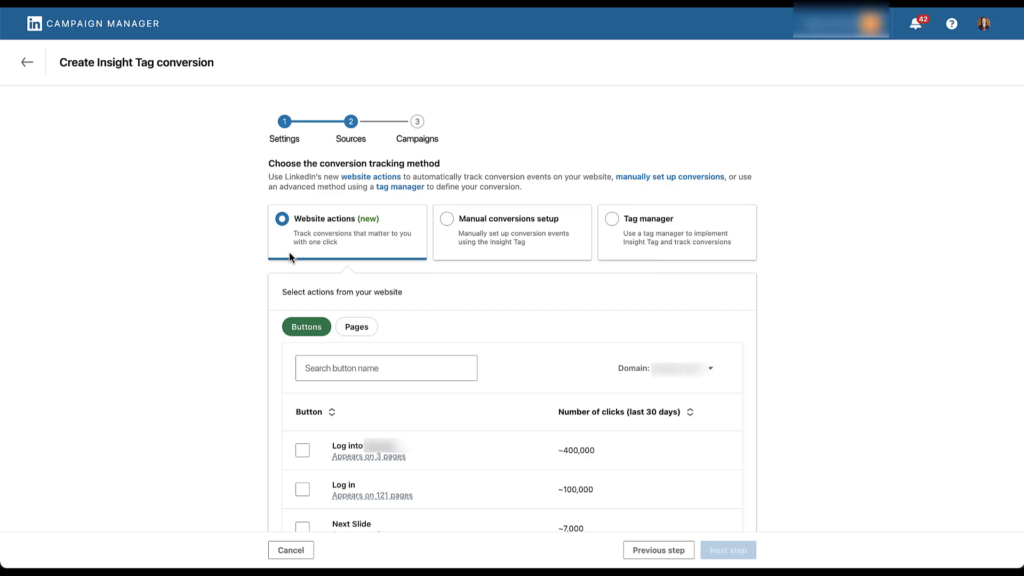
mouse_move(345, 249)
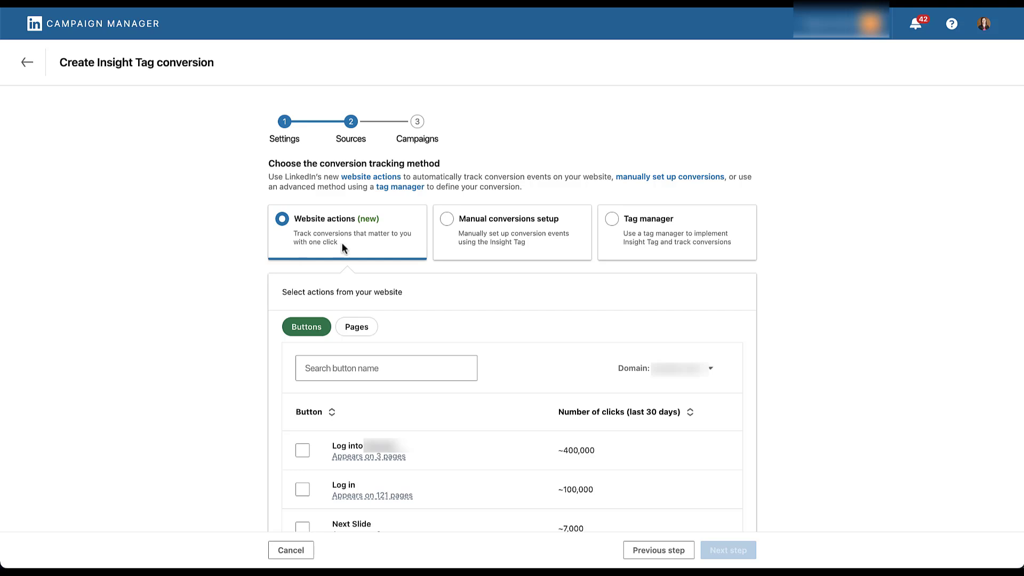
mouse_move(511, 255)
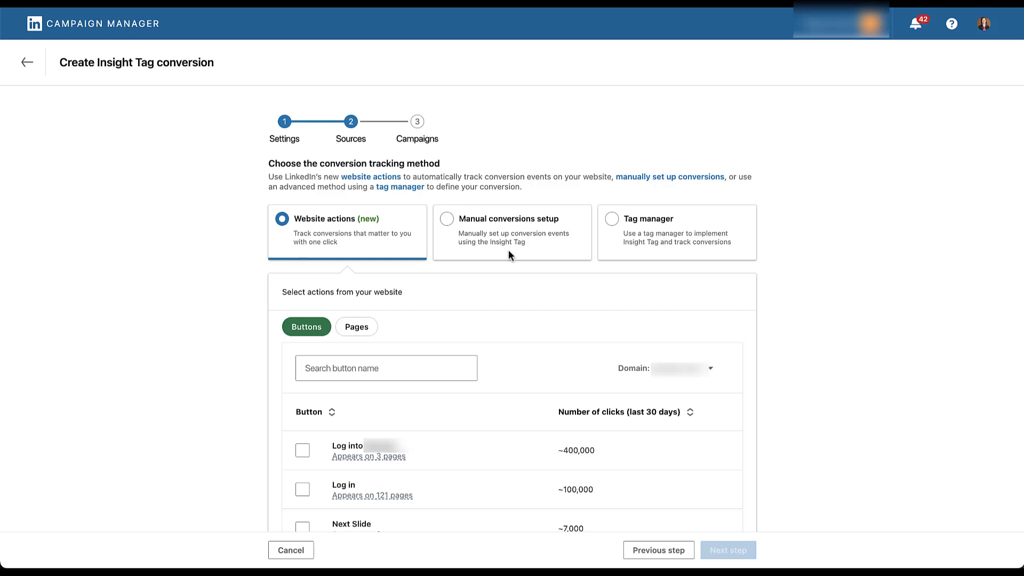
mouse_move(266, 255)
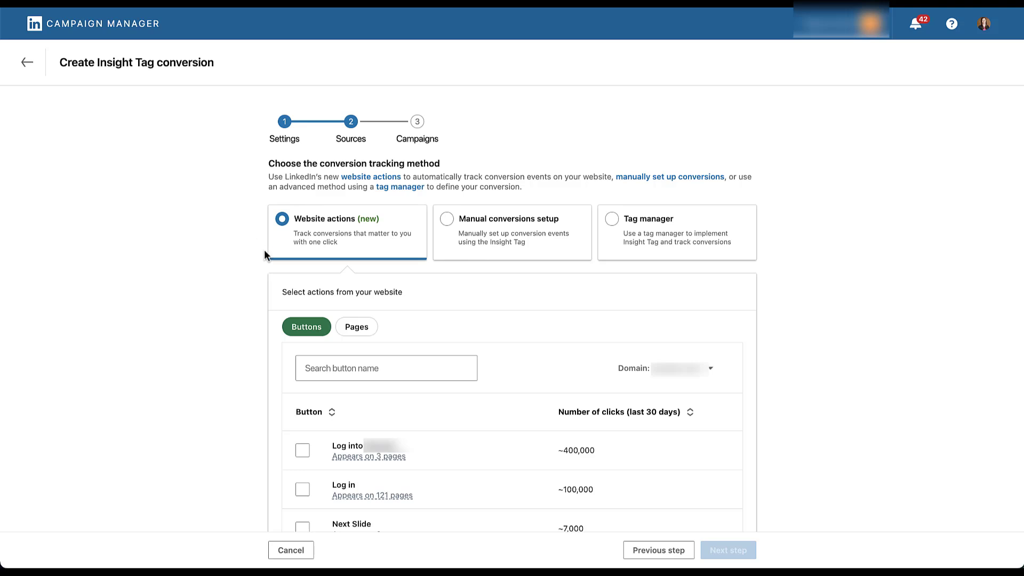
mouse_move(253, 300)
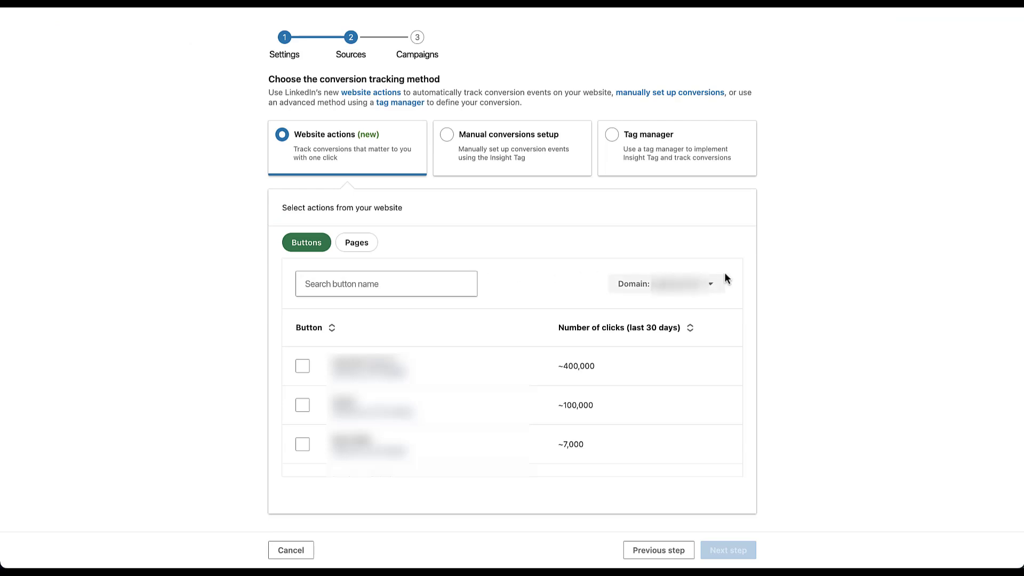
mouse_move(718, 292)
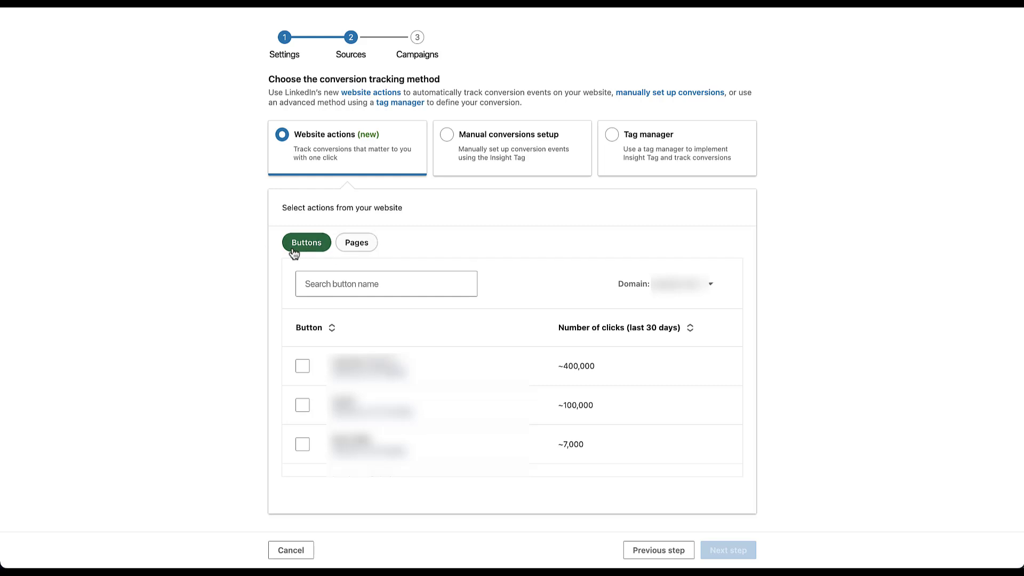
mouse_move(253, 249)
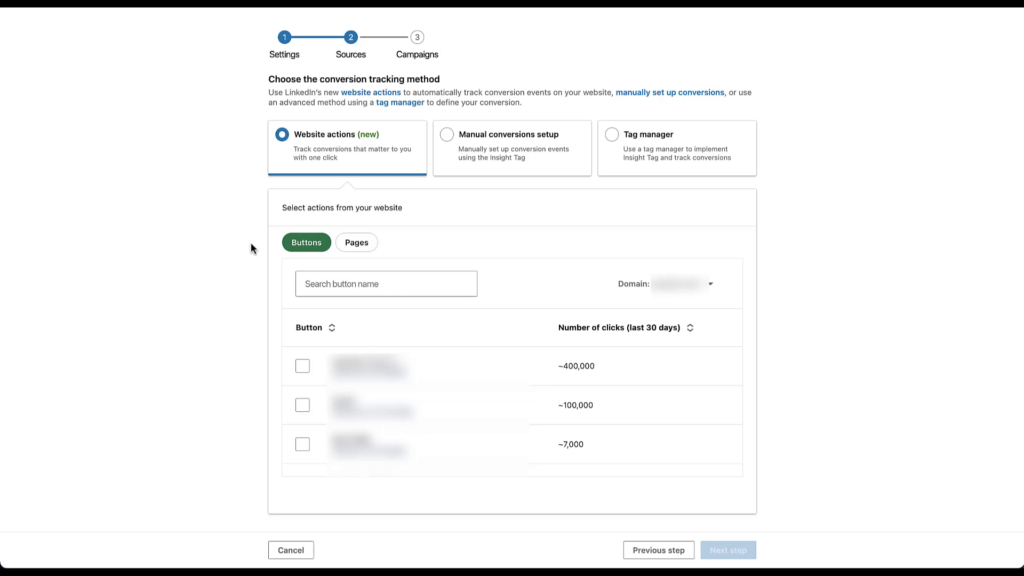
mouse_move(272, 250)
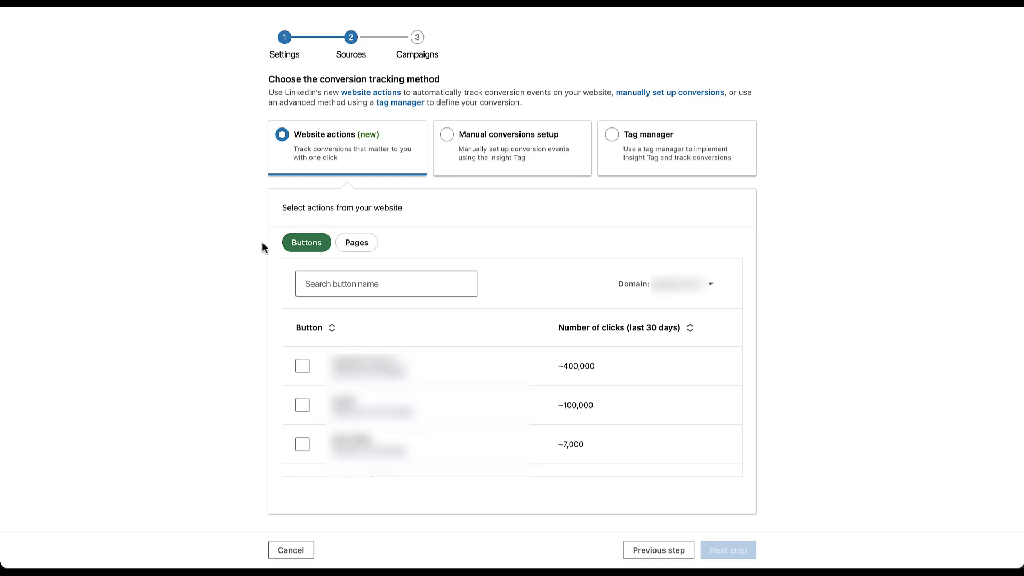
Step: Search buttons for 'contact' and select the contact button with about 2,000 clicks
click(385, 284)
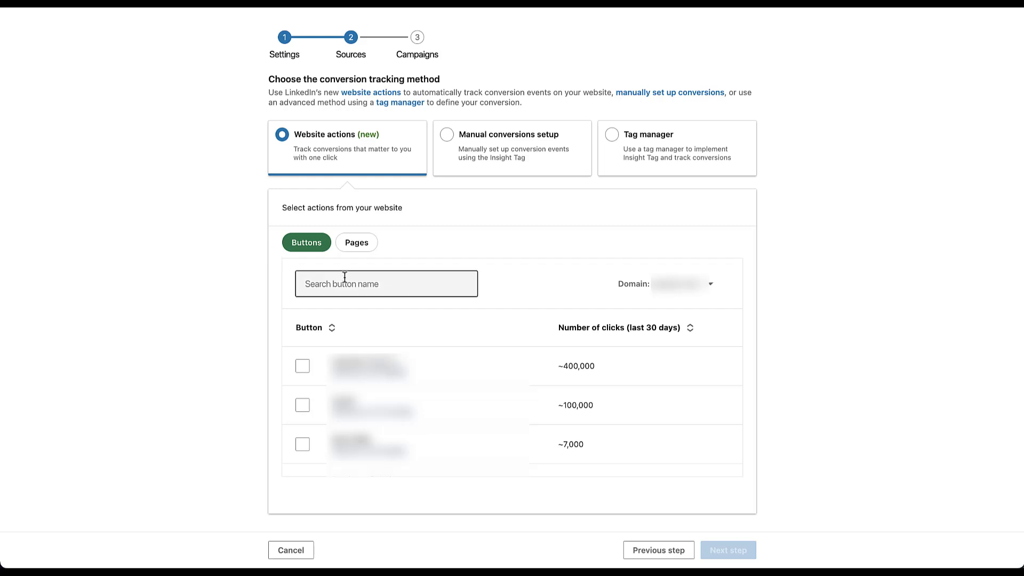
click(386, 284)
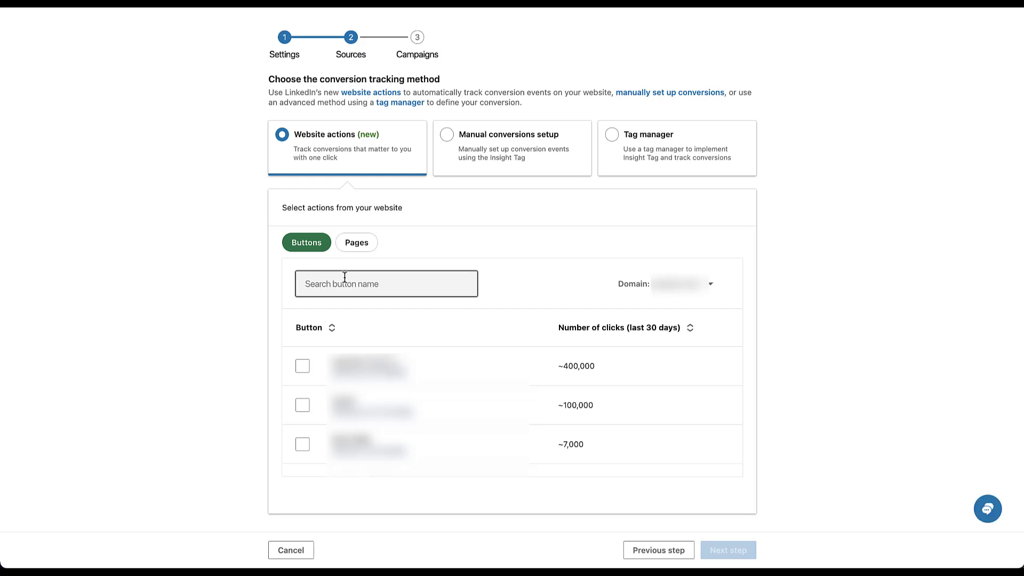
text(contact)
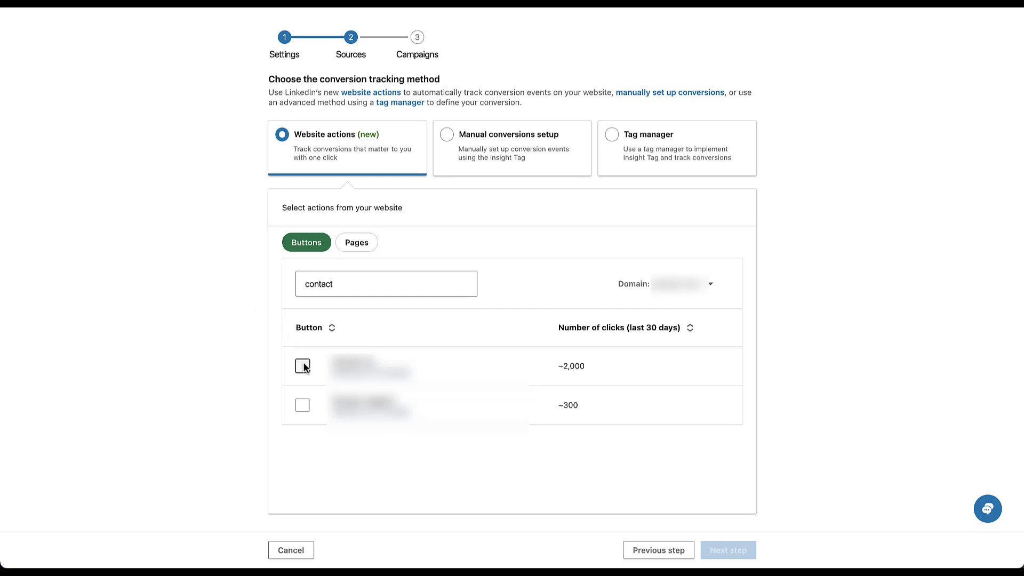
click(302, 365)
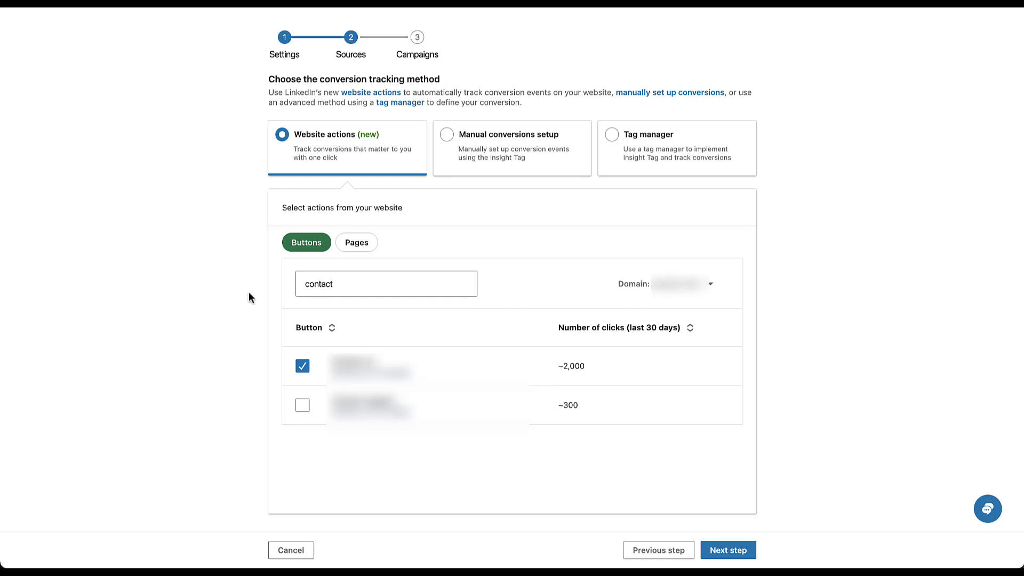
Step: Search the Pages list for 'thank' and select the two most-visited thank-you pages
click(356, 243)
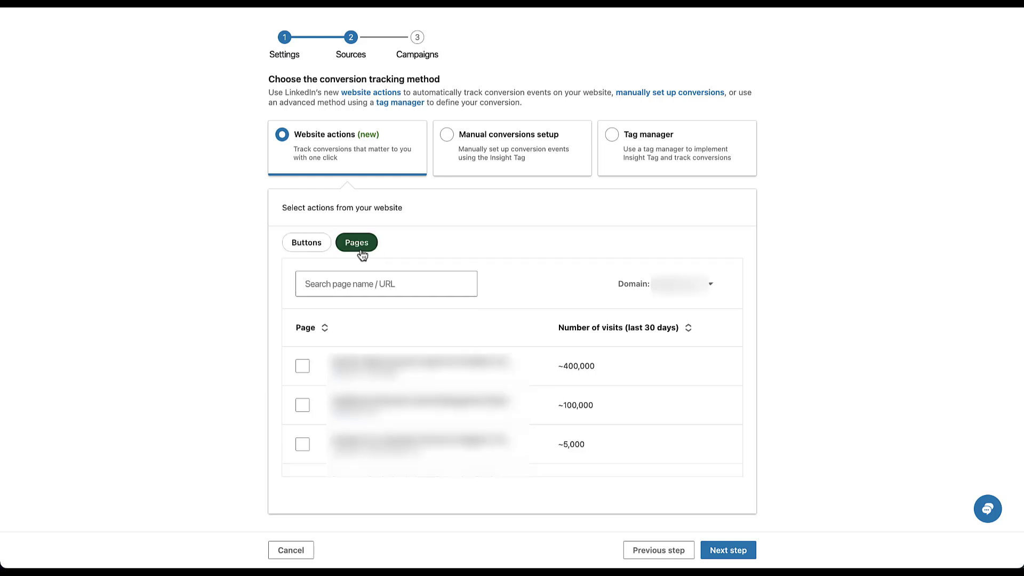
mouse_move(422, 265)
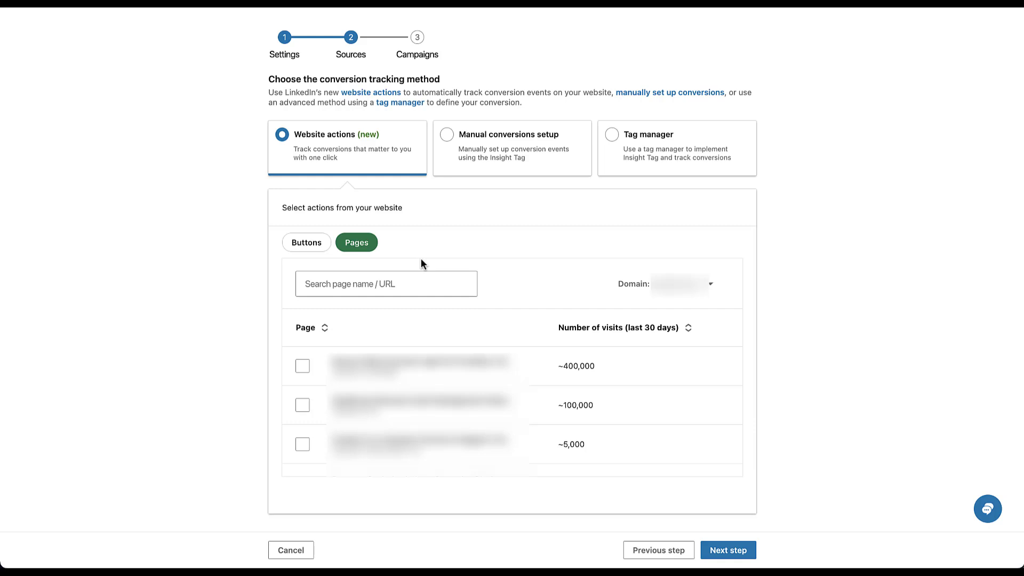
mouse_move(421, 267)
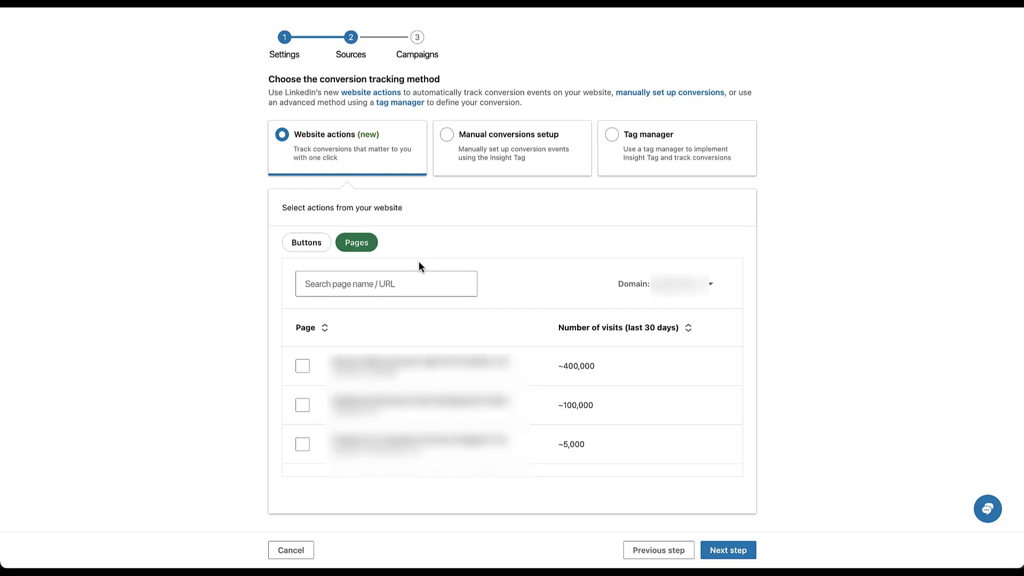
click(386, 284)
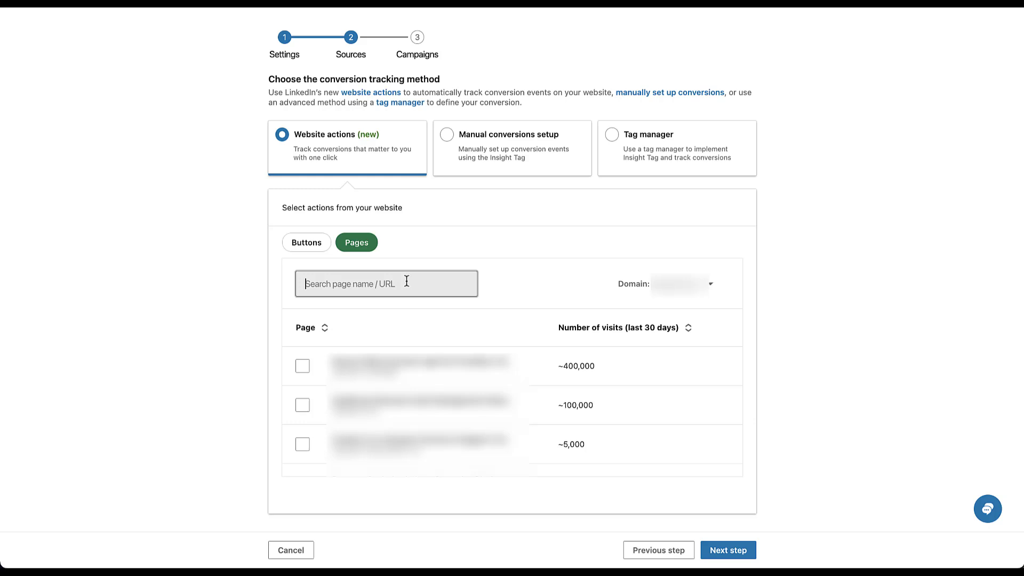
text(thank)
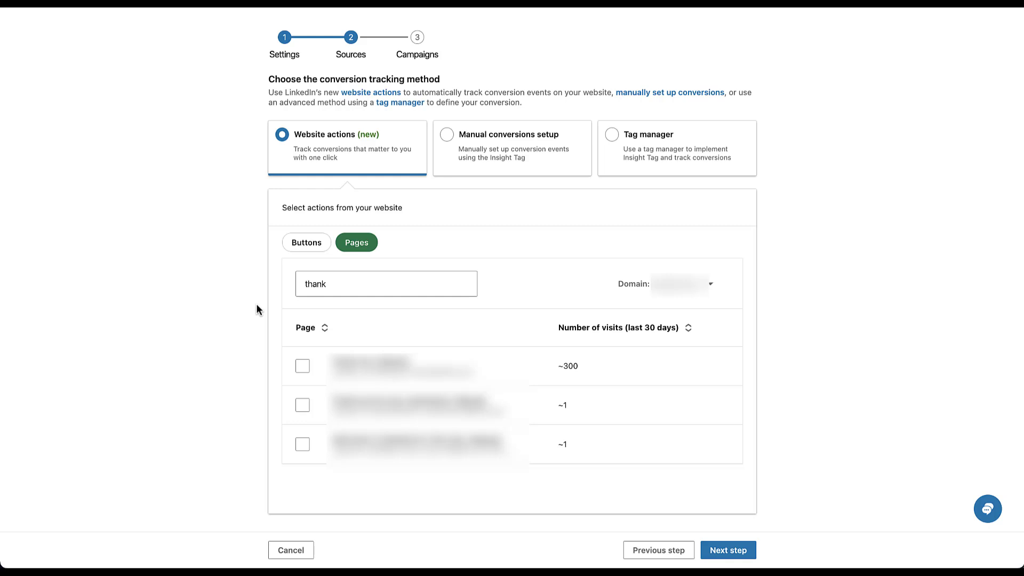
mouse_move(280, 331)
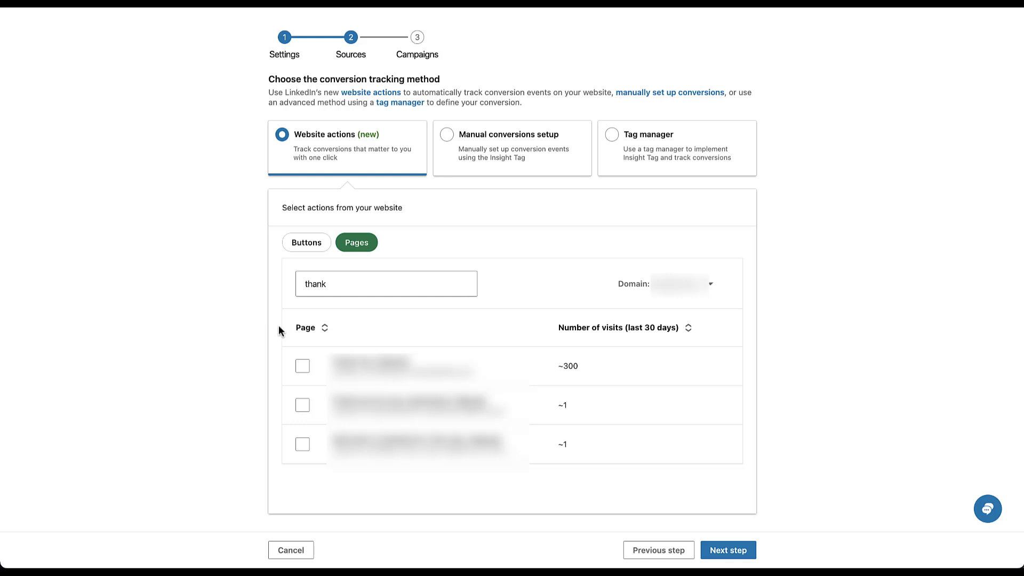
click(302, 366)
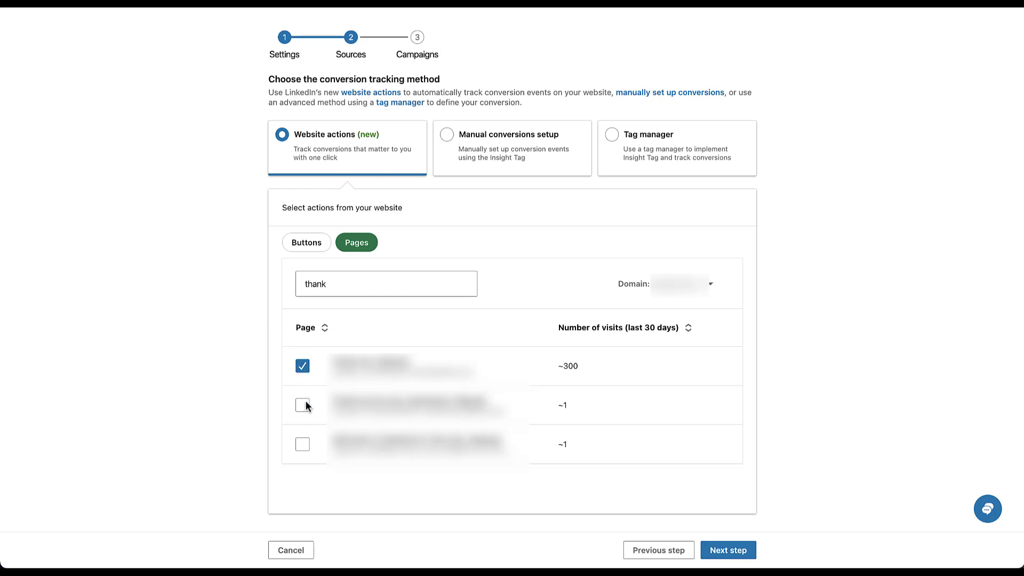
click(302, 405)
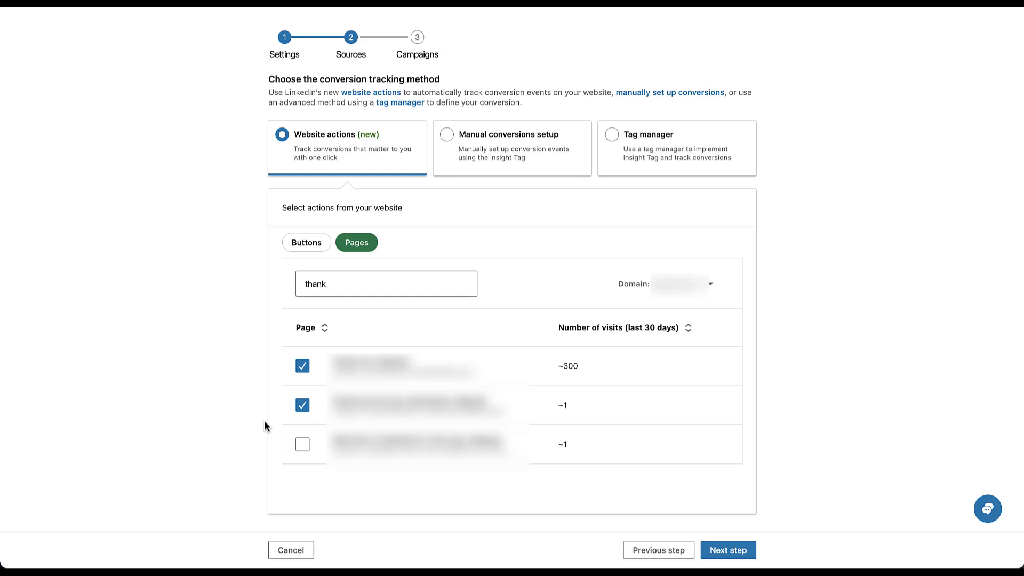
mouse_move(292, 286)
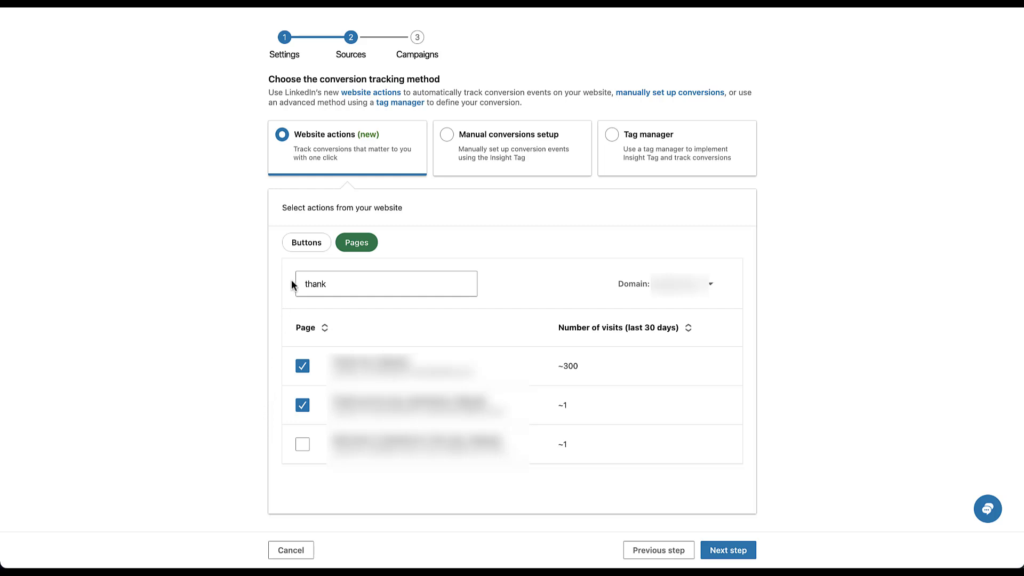
Step: Return to the Buttons list and search 'contact' before leaving the conversion setup
click(306, 243)
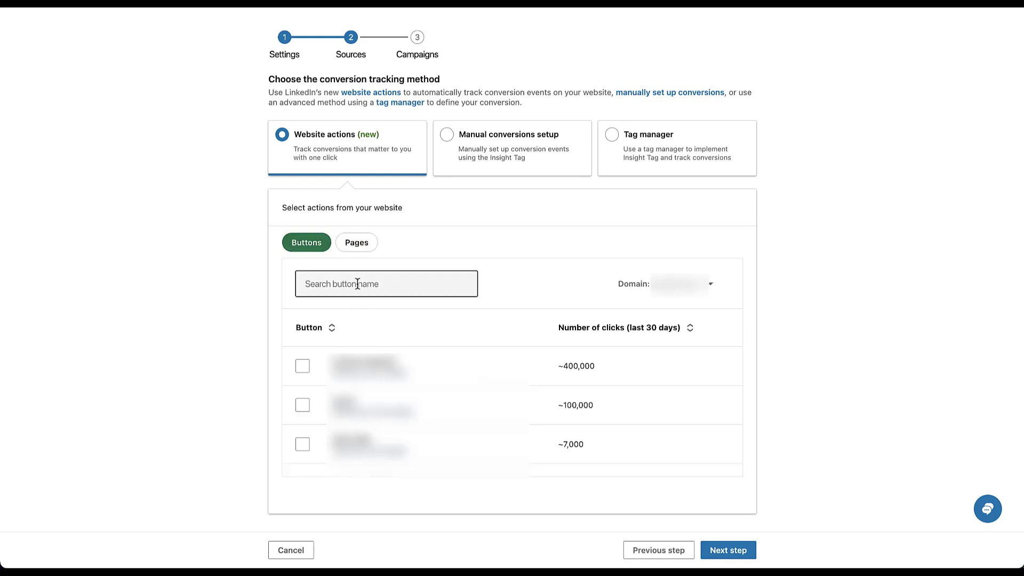
text(contact)
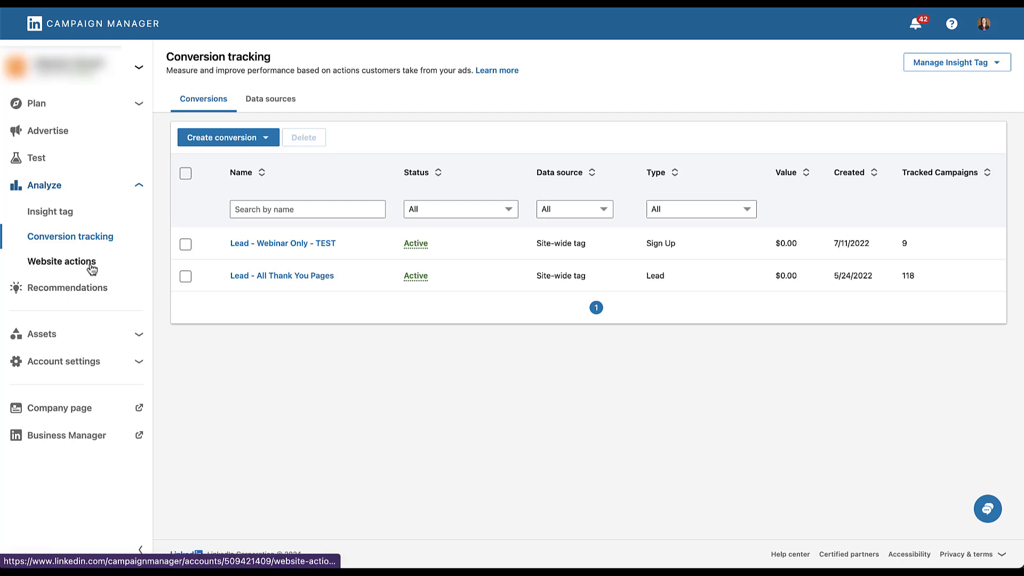
Step: On Website actions, select the top buttons and create a conversion from them
click(62, 262)
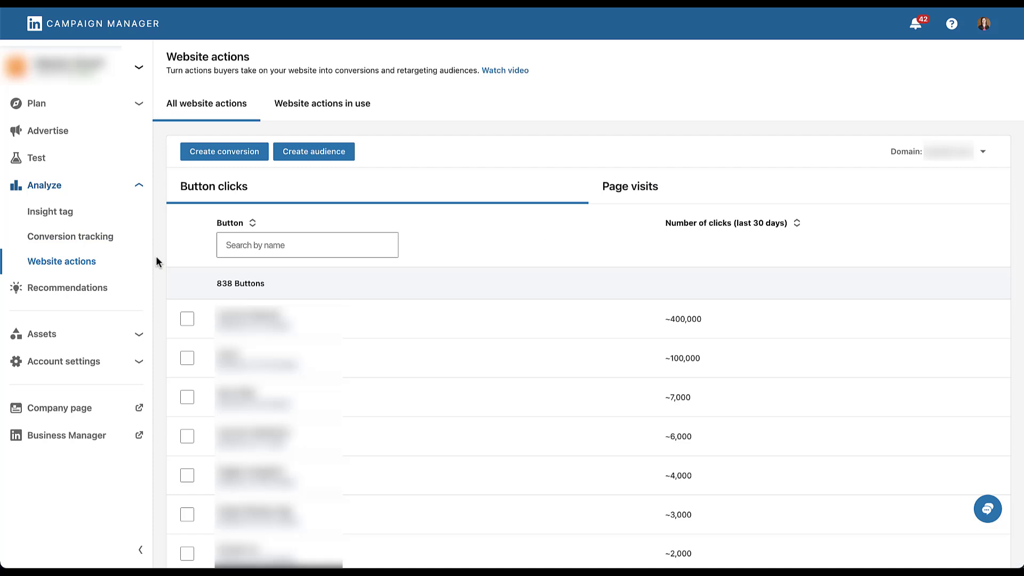
mouse_move(932, 157)
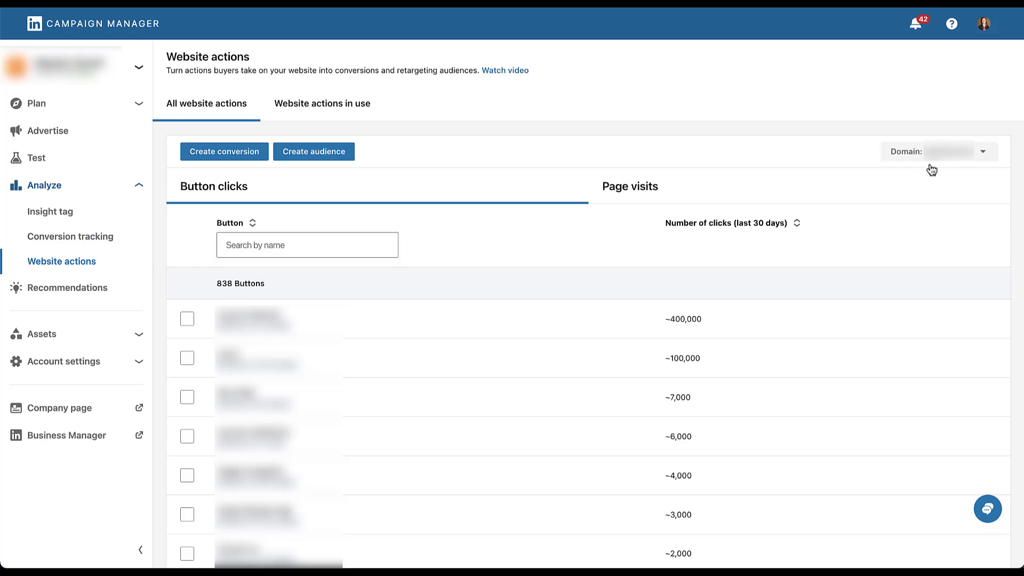
mouse_move(216, 199)
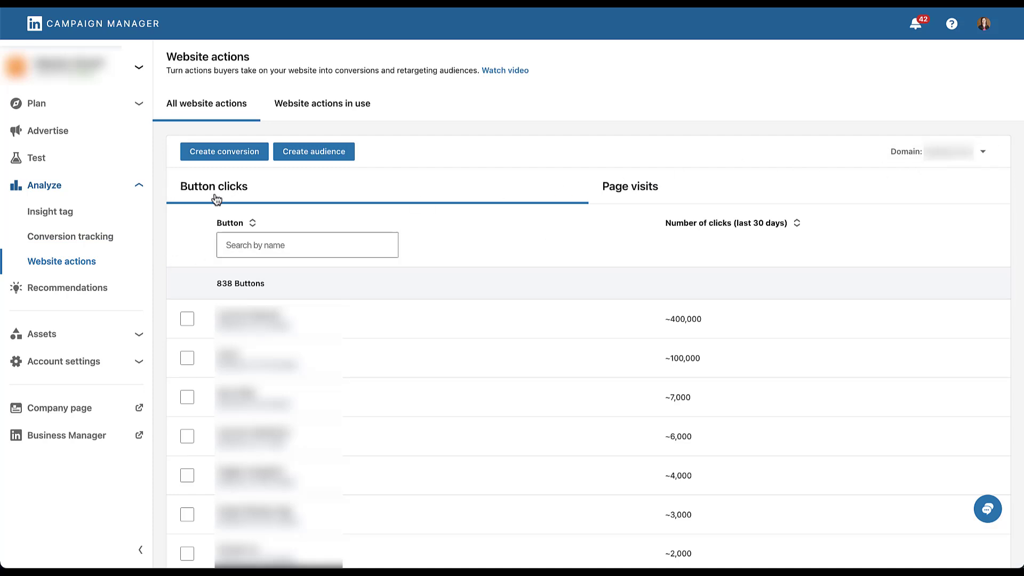
mouse_move(682, 203)
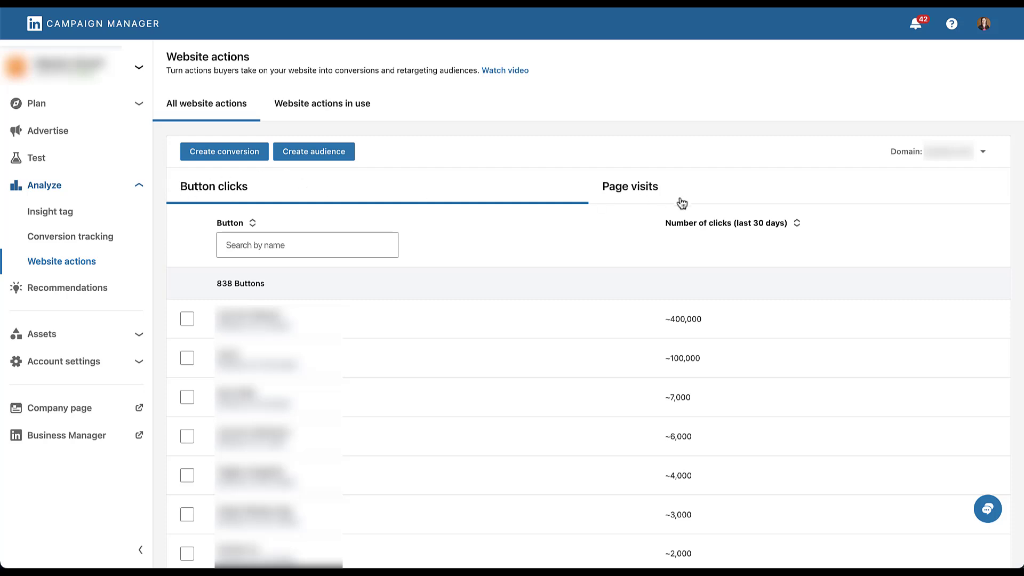
mouse_move(155, 236)
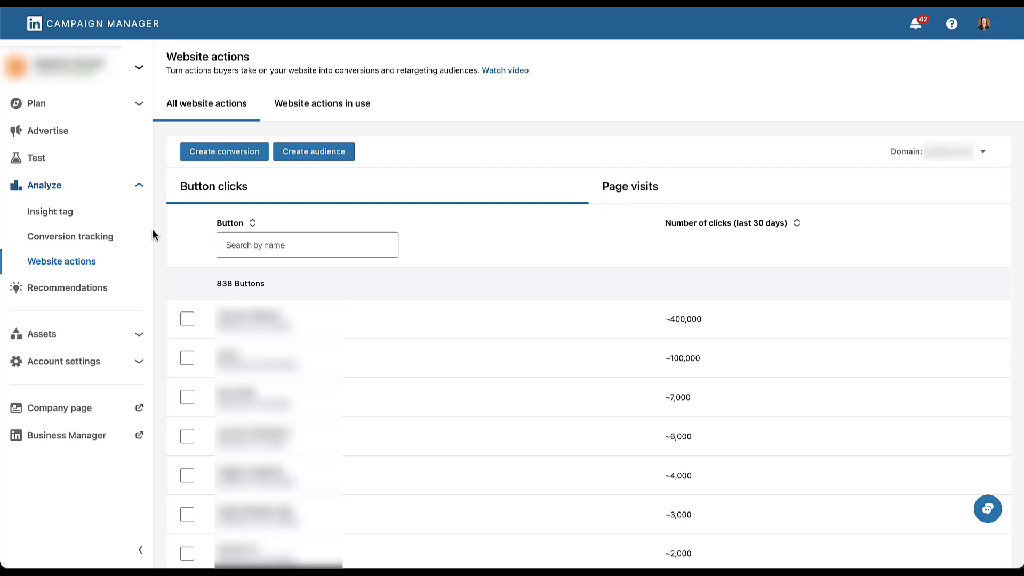
click(307, 244)
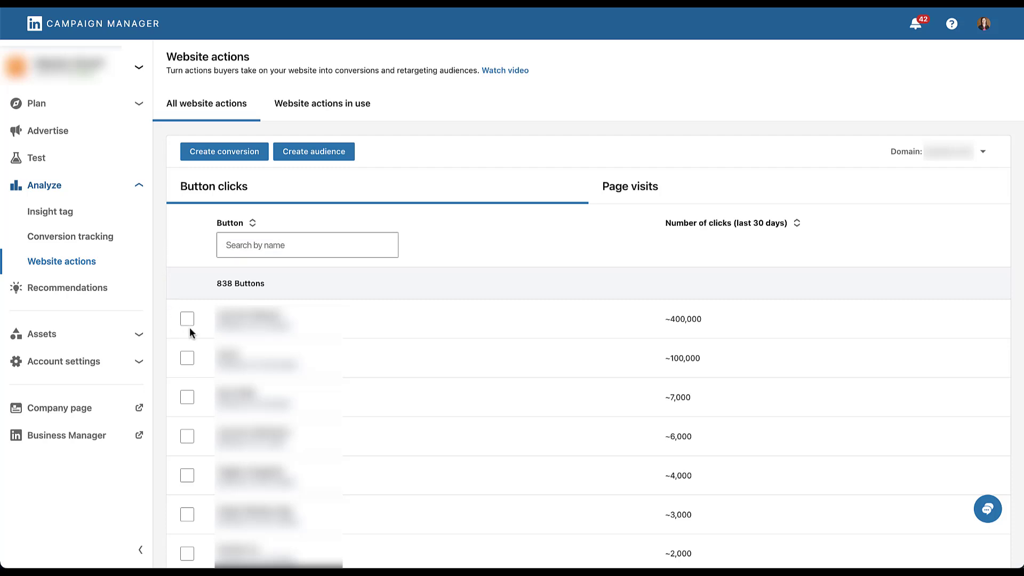
click(187, 396)
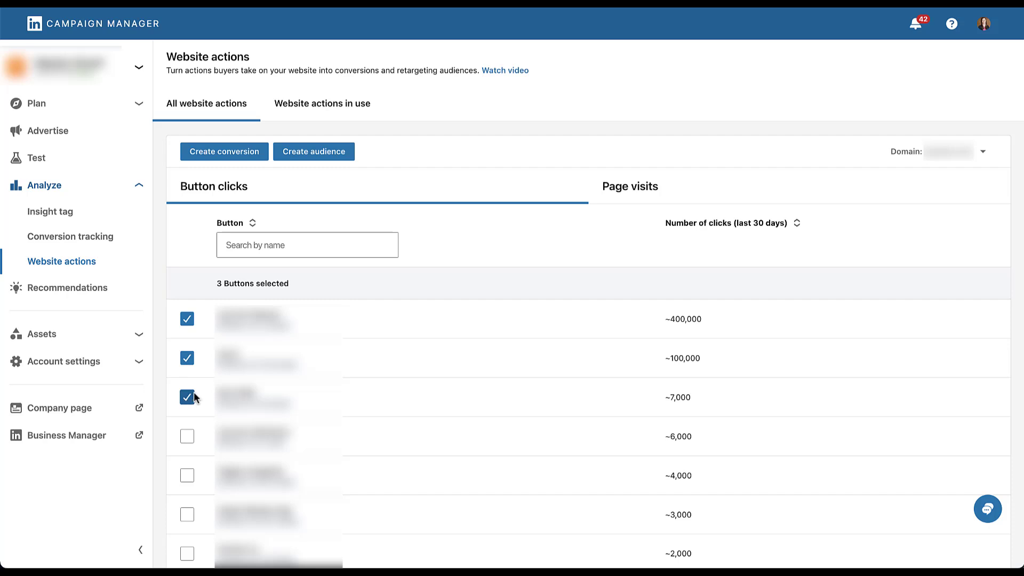
click(224, 152)
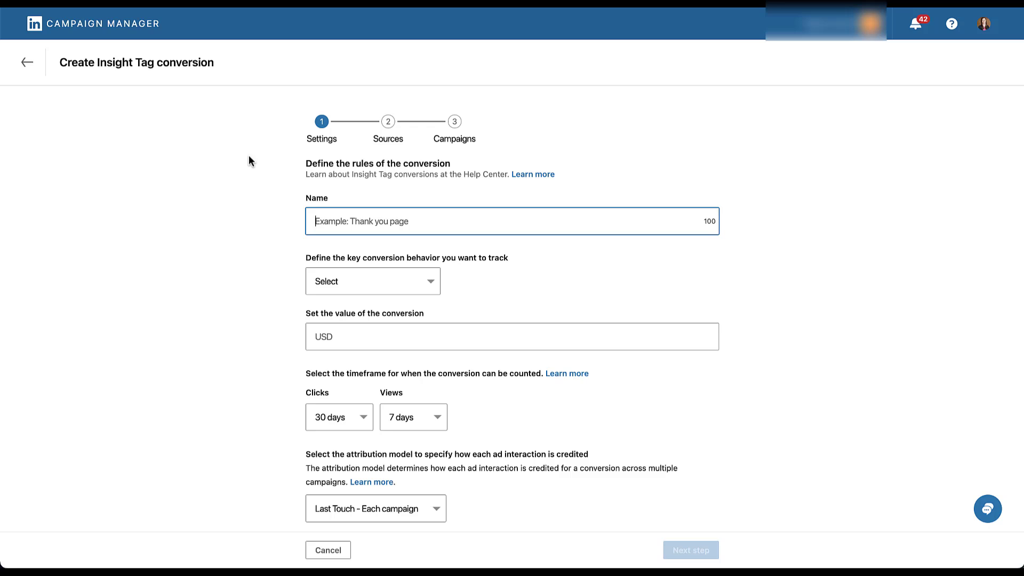
Step: Name the conversion 'Example' with Apply job behaviour and reach Sources with the three buttons pre-checked
text(Example)
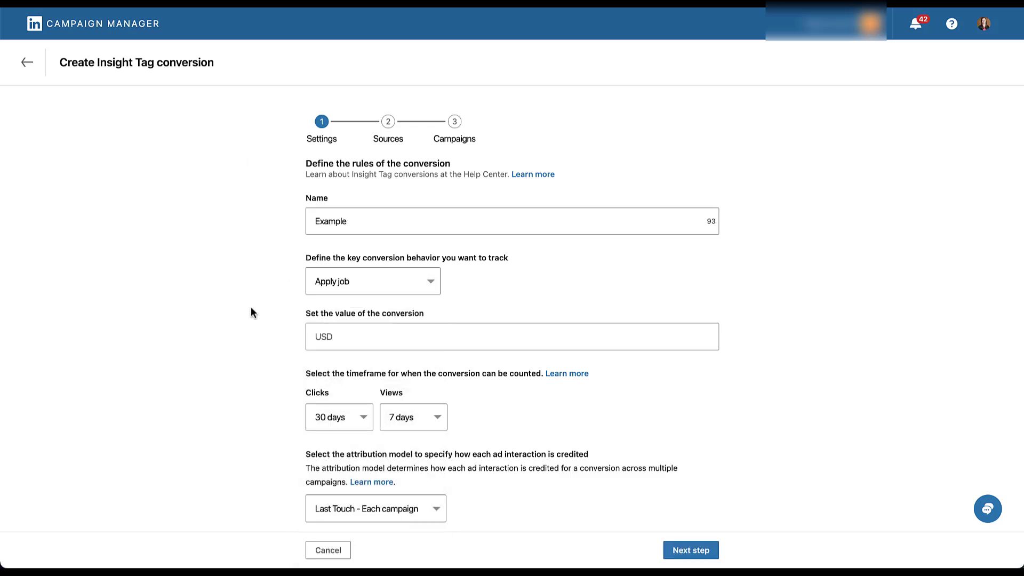
click(690, 550)
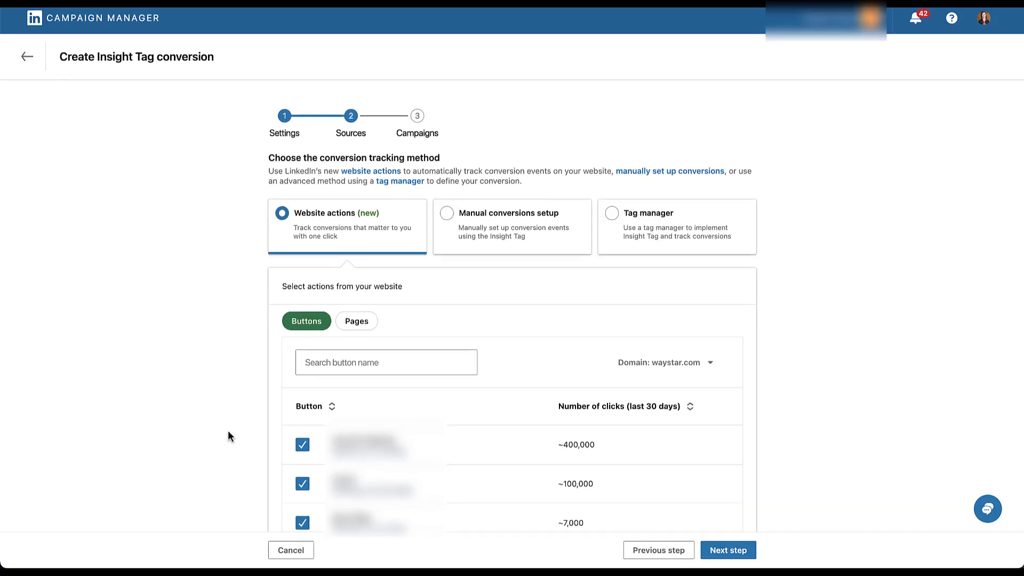
scroll(down, 3)
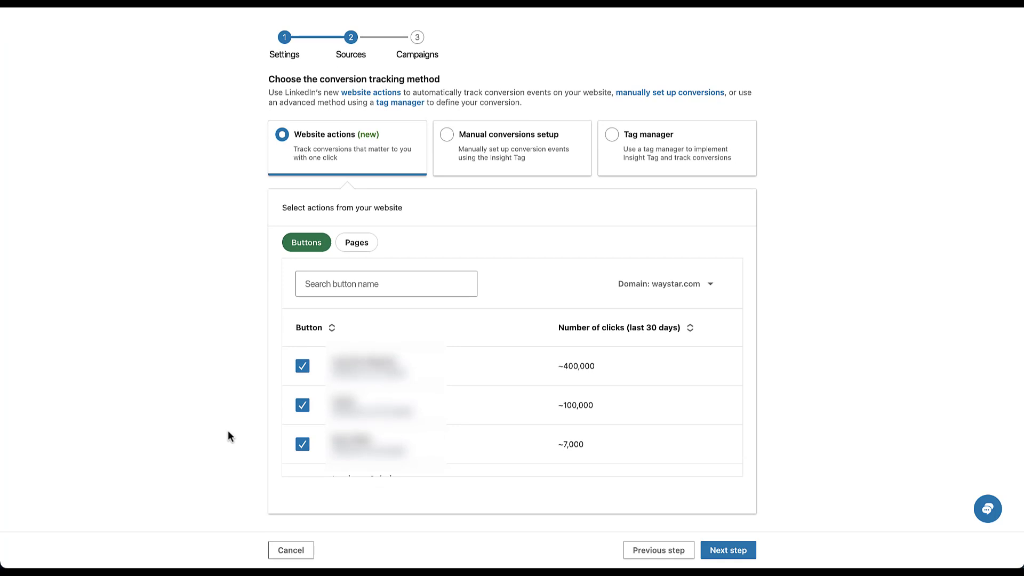